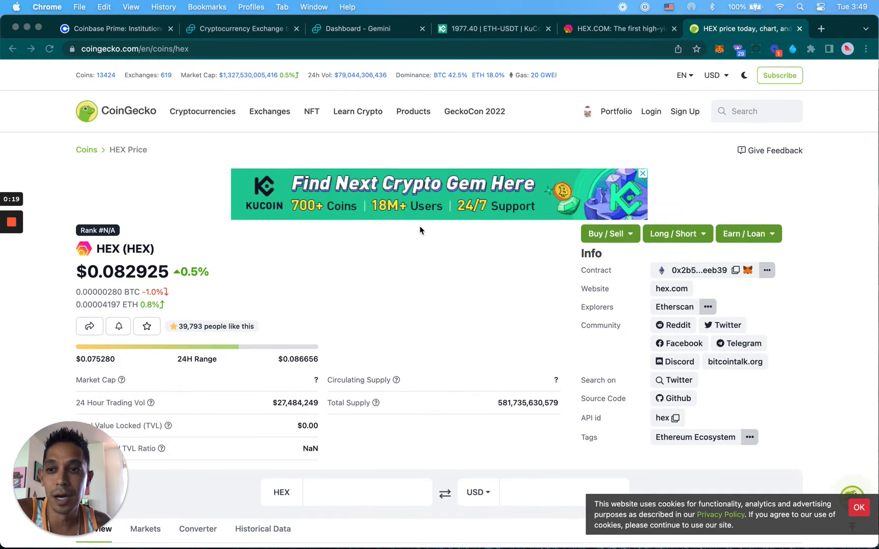
# Step: Look over the open page, then switch to the HEX.com tab
pyautogui.click(159, 49)
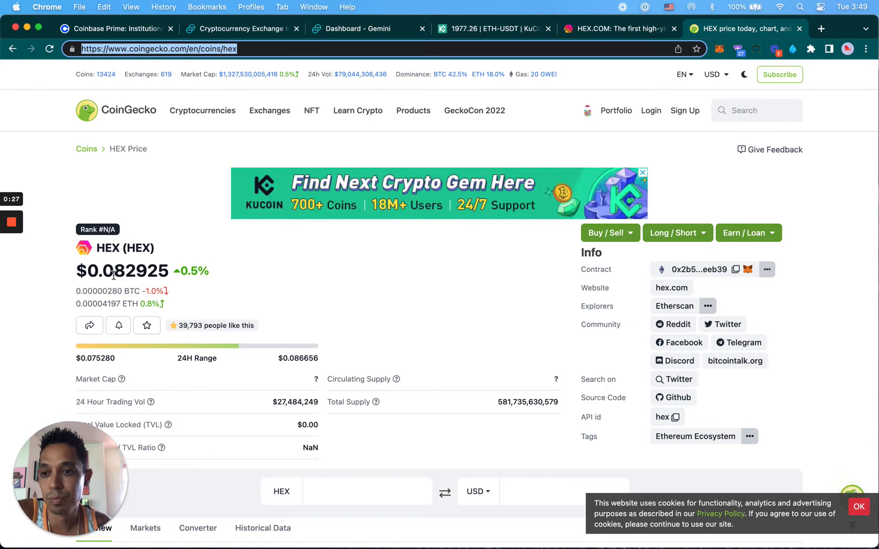
pyautogui.moveTo(348, 297)
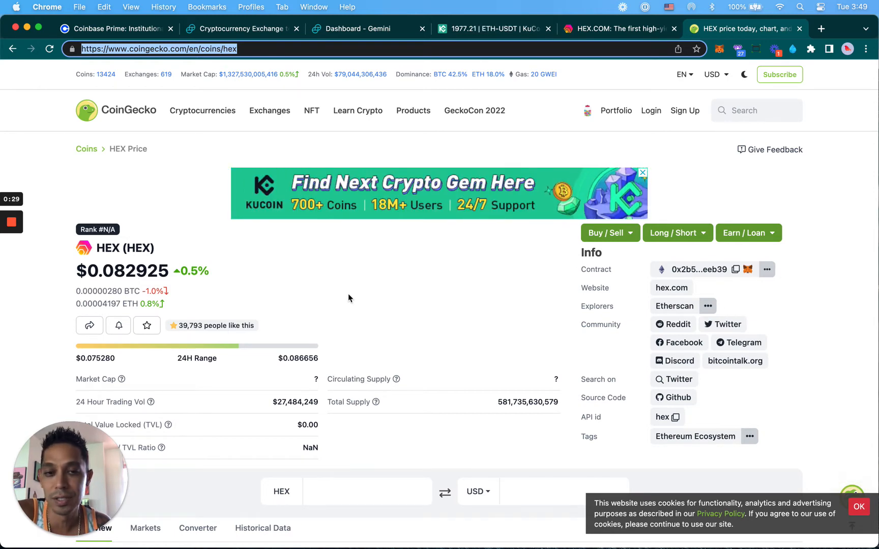
pyautogui.scroll(-3)
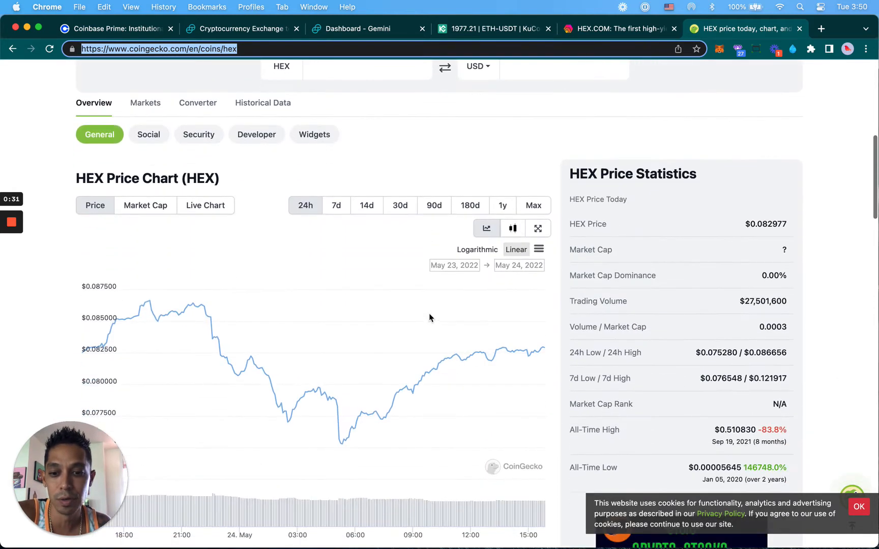
pyautogui.moveTo(339, 440)
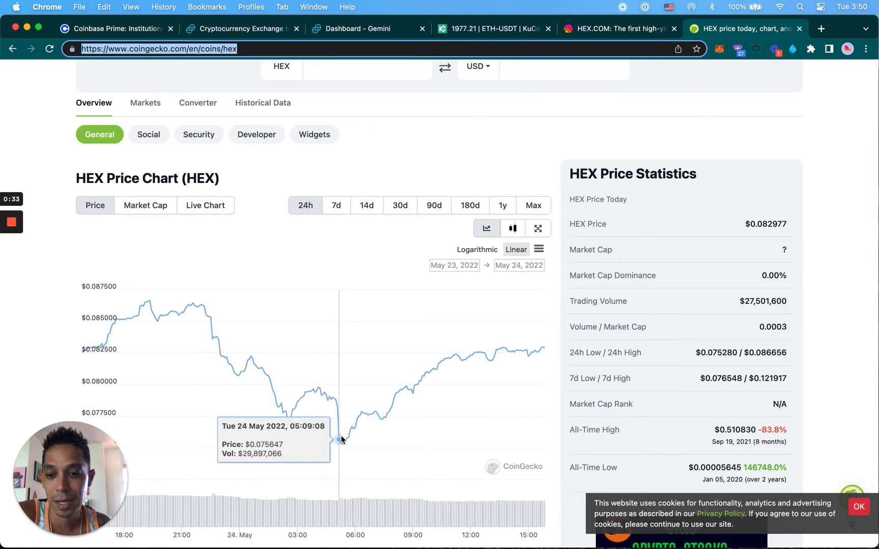
pyautogui.moveTo(341, 440)
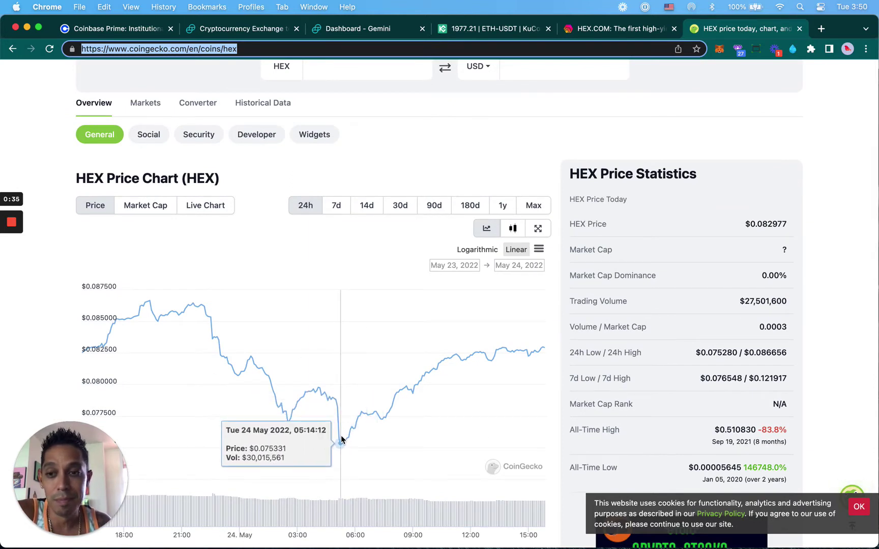
pyautogui.scroll(3)
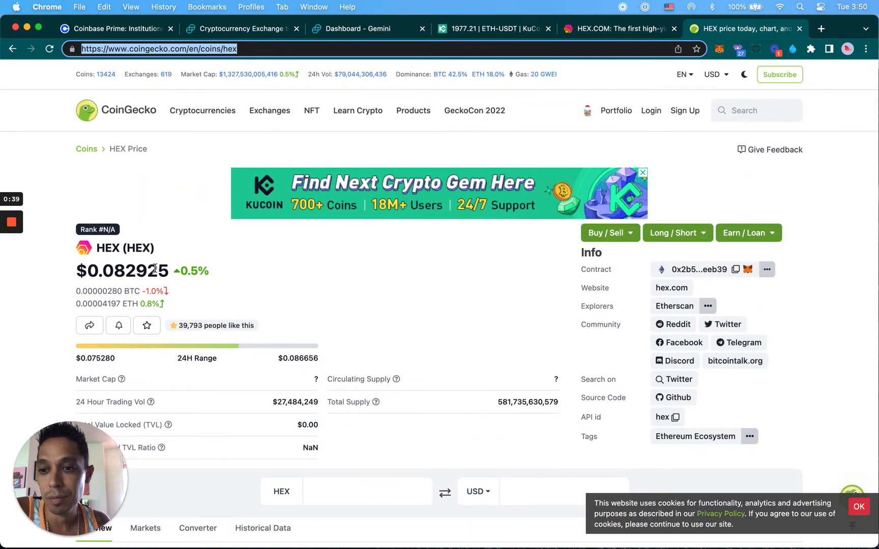
pyautogui.moveTo(543, 149)
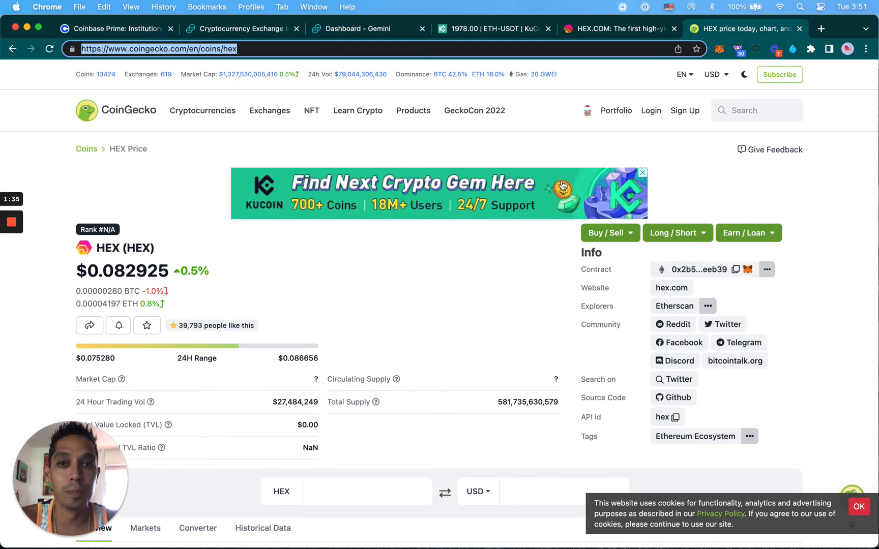
pyautogui.click(619, 28)
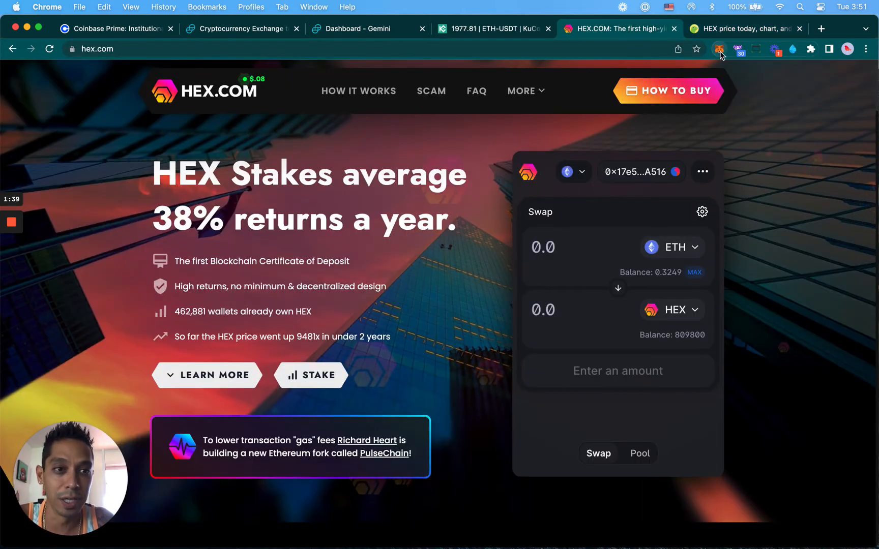
pyautogui.moveTo(719, 49)
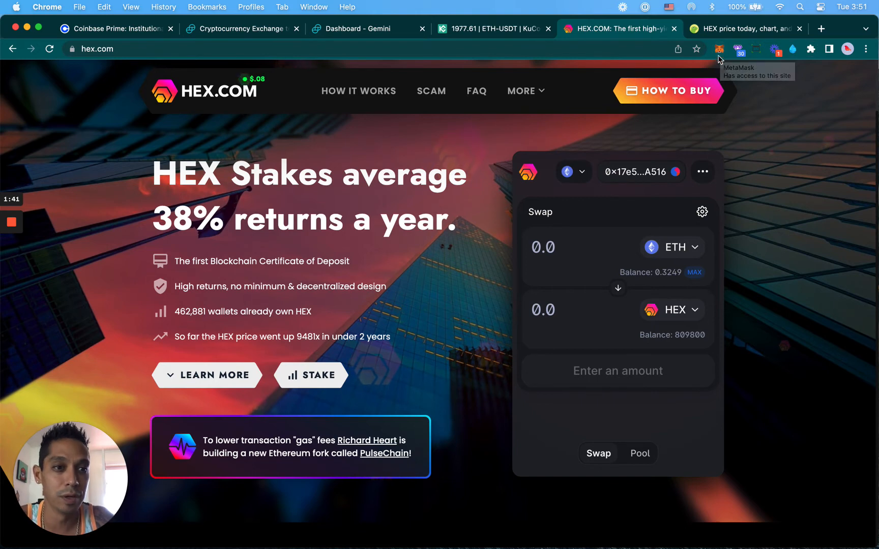
pyautogui.moveTo(649, 293)
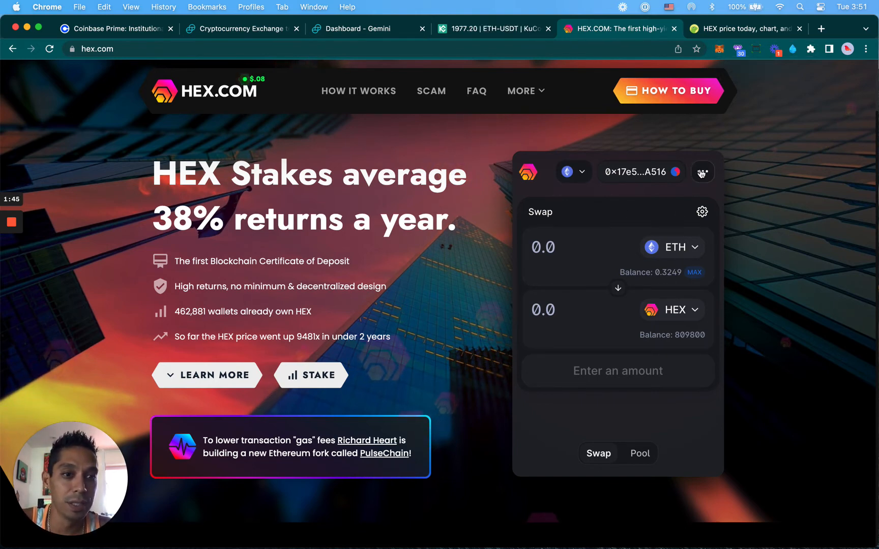
pyautogui.moveTo(699, 39)
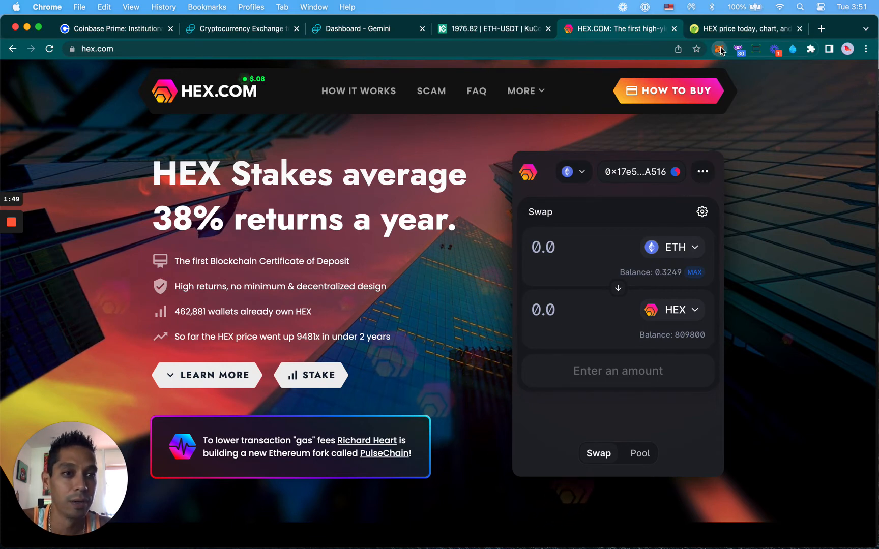
# Step: Disconnect go.hex.com and looksrare.org from MetaMask's connected sites
pyautogui.click(718, 49)
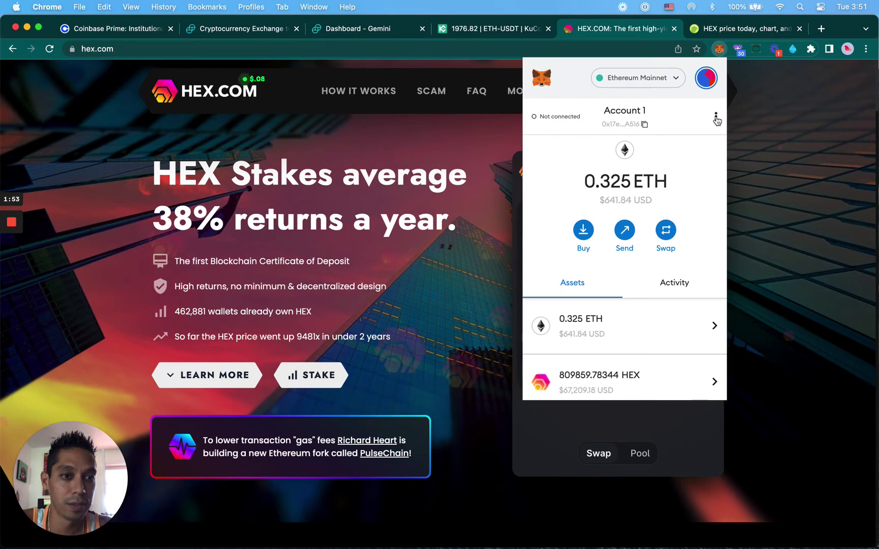
pyautogui.click(717, 120)
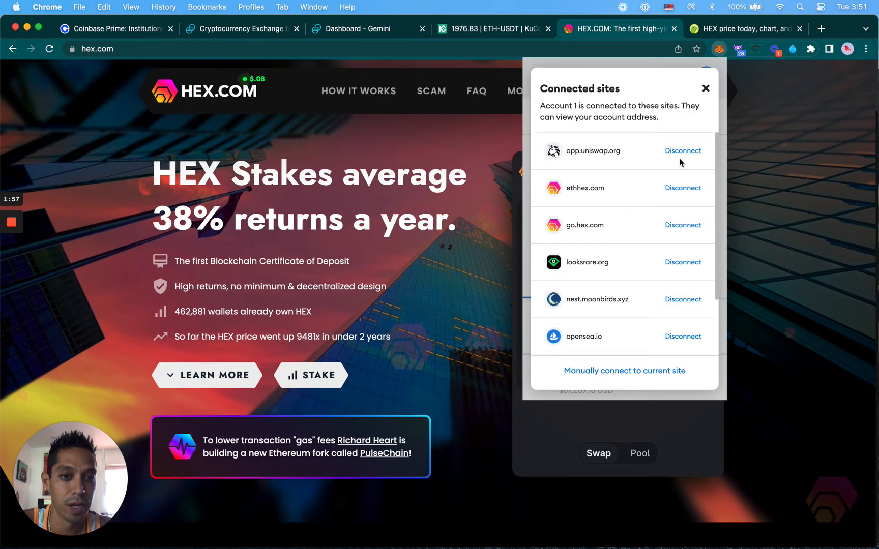
pyautogui.click(683, 187)
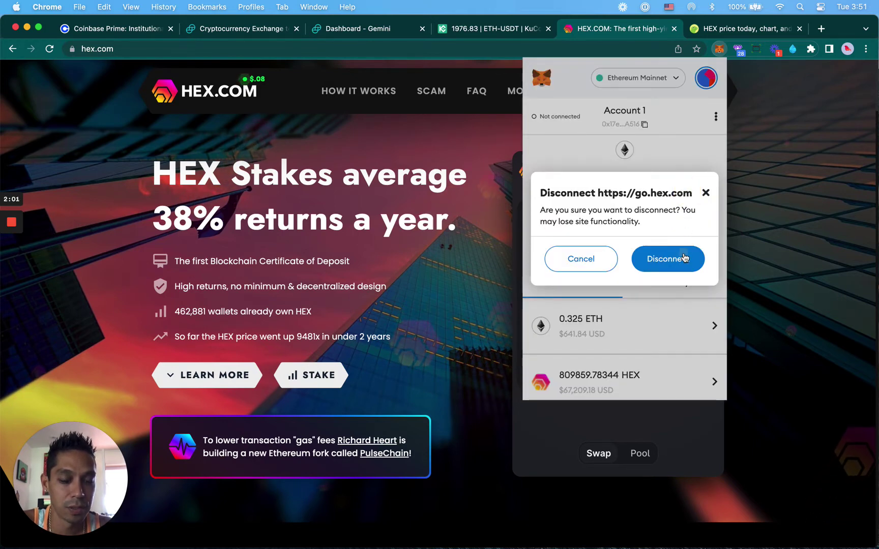
pyautogui.click(667, 259)
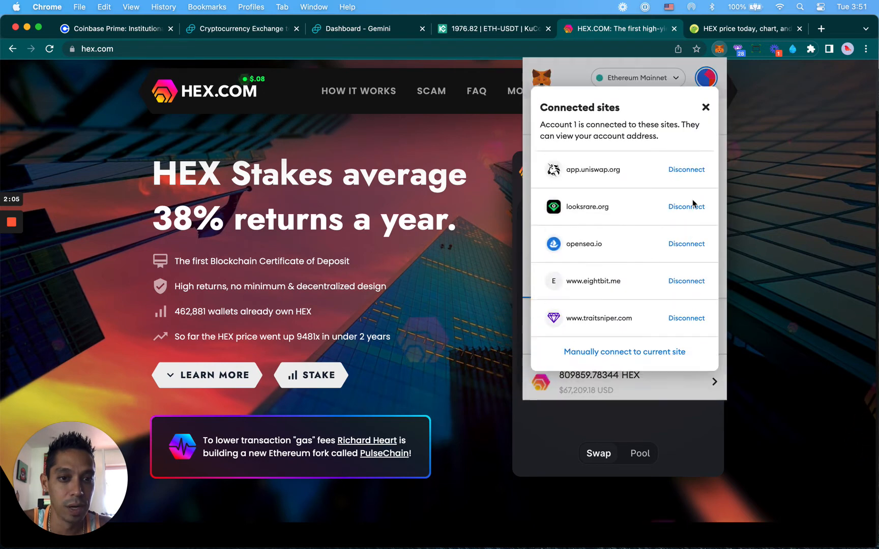
pyautogui.moveTo(704, 159)
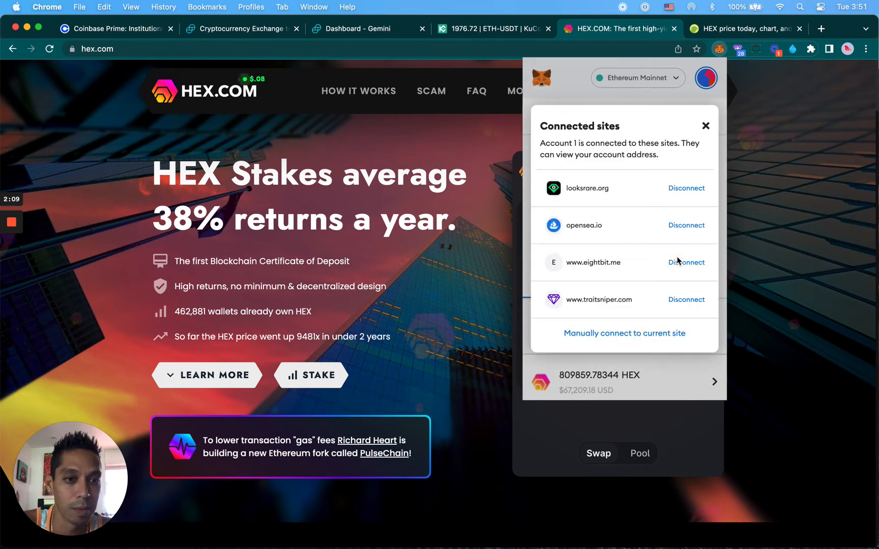
pyautogui.click(686, 188)
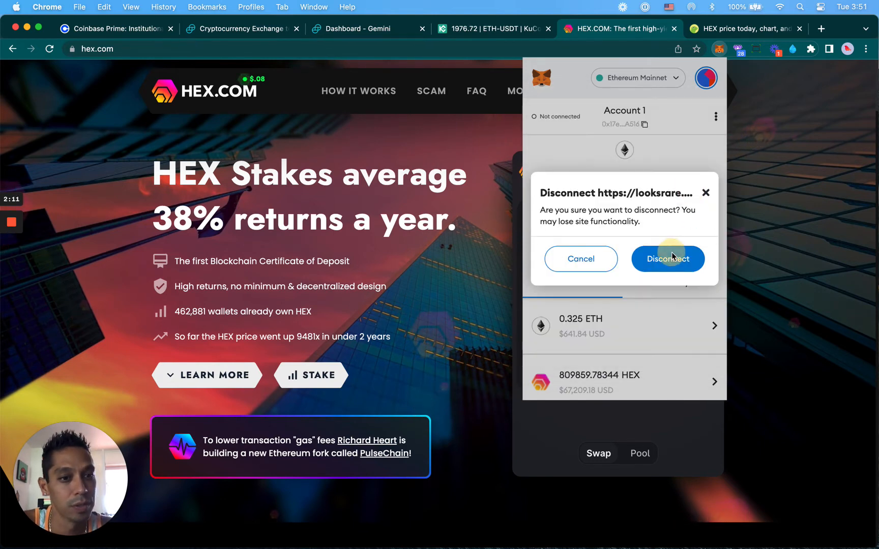
pyautogui.click(666, 258)
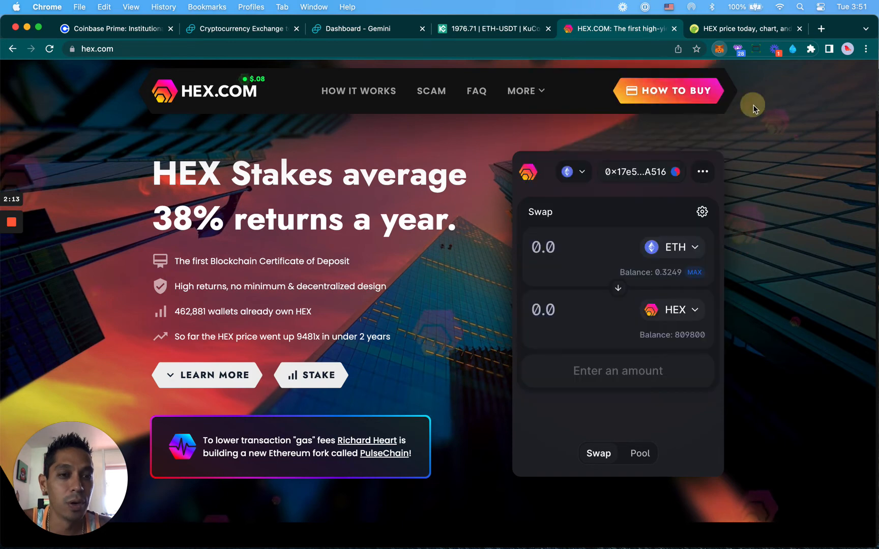
# Step: Reload HEX.com and connect MetaMask, approving the account to restore ETH and HEX balances
pyautogui.click(50, 48)
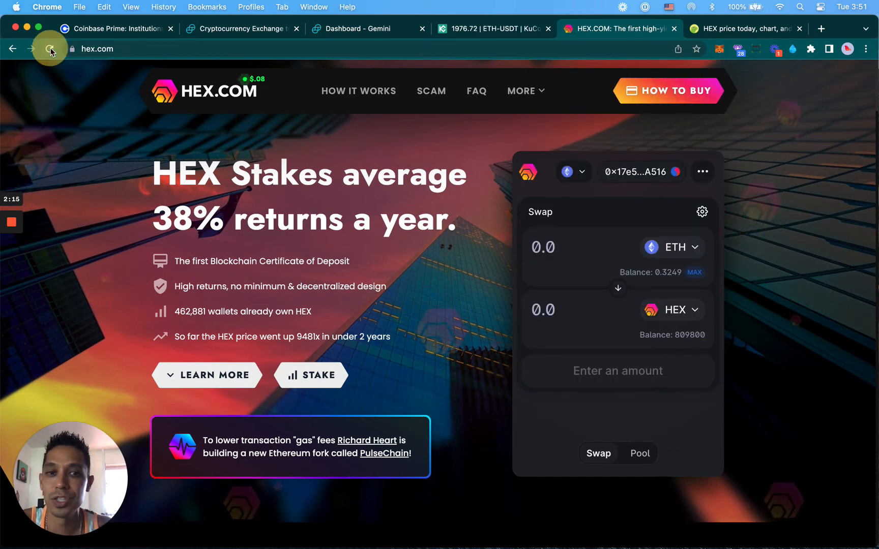
pyautogui.click(49, 49)
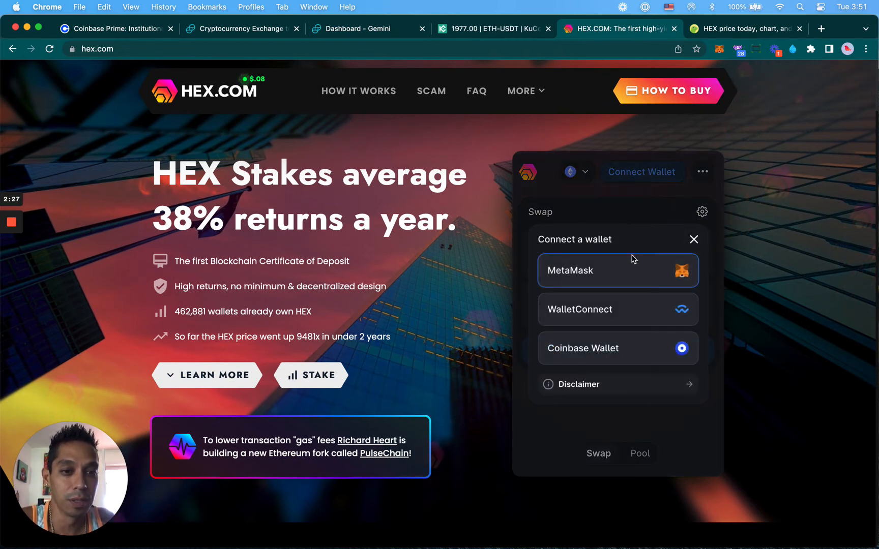
pyautogui.click(617, 270)
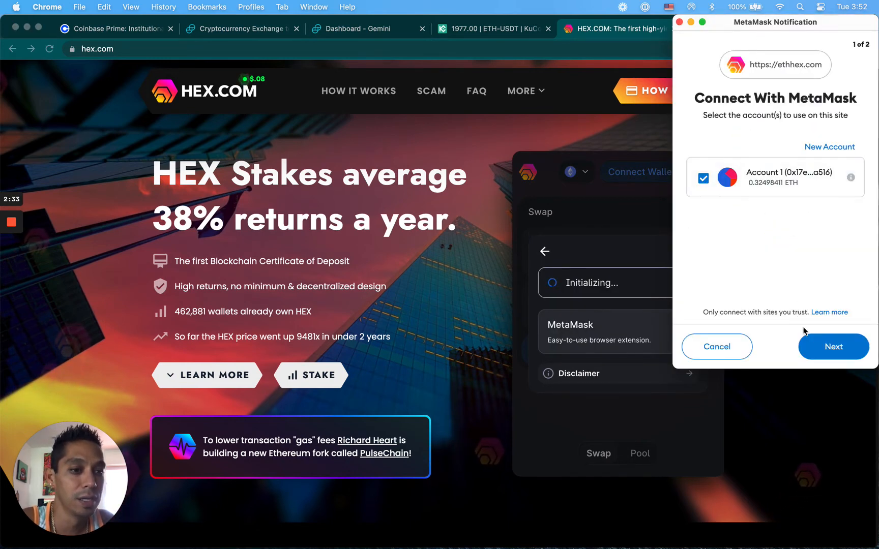
pyautogui.click(832, 346)
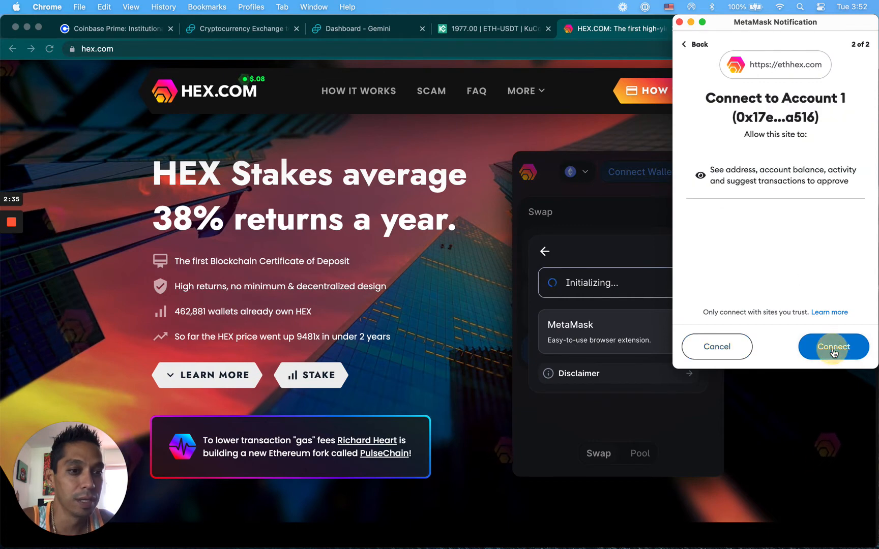
pyautogui.click(833, 346)
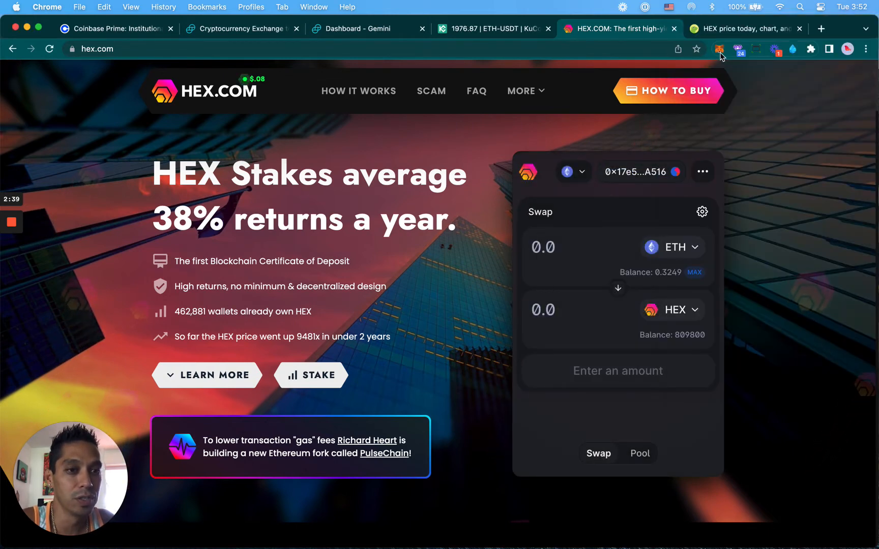
pyautogui.moveTo(746, 260)
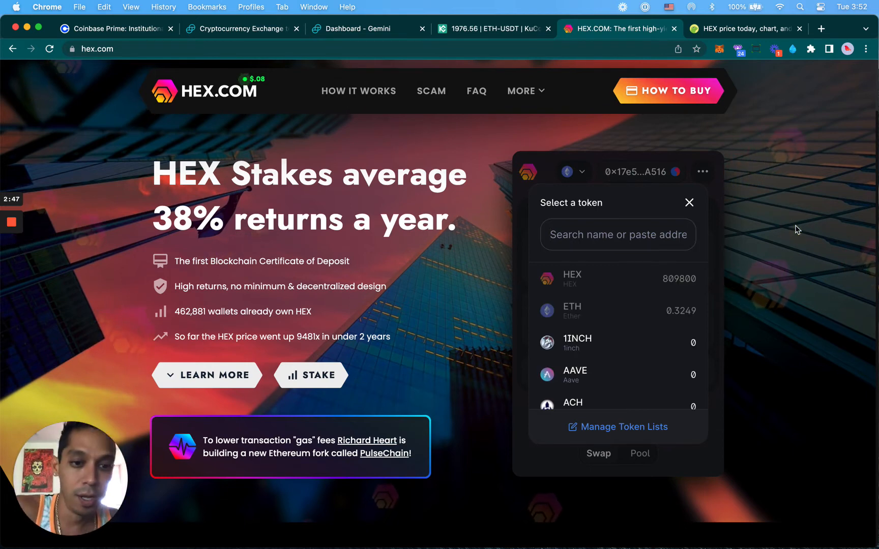
pyautogui.moveTo(781, 247)
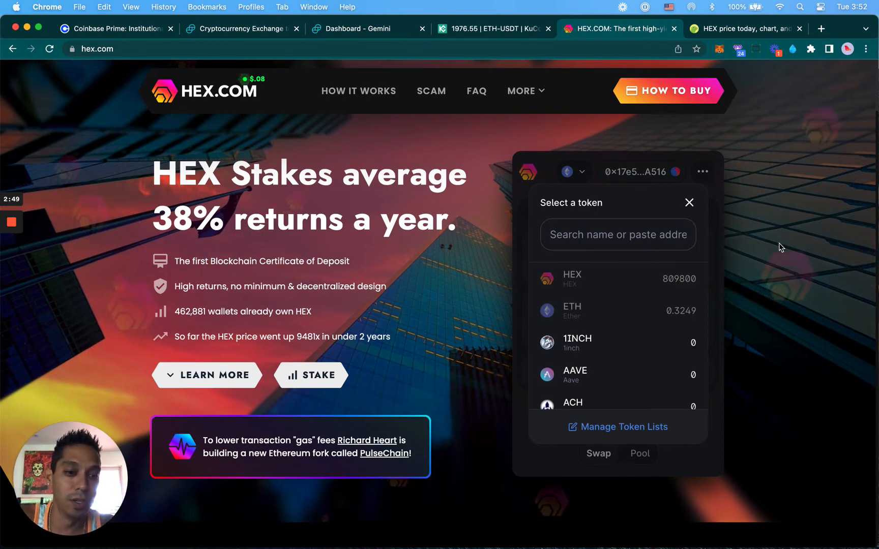
pyautogui.moveTo(651, 312)
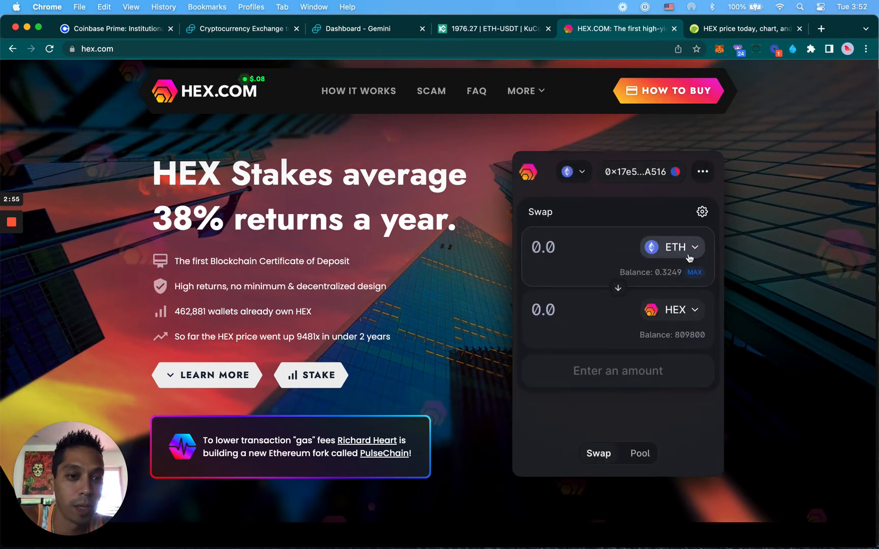
pyautogui.click(672, 247)
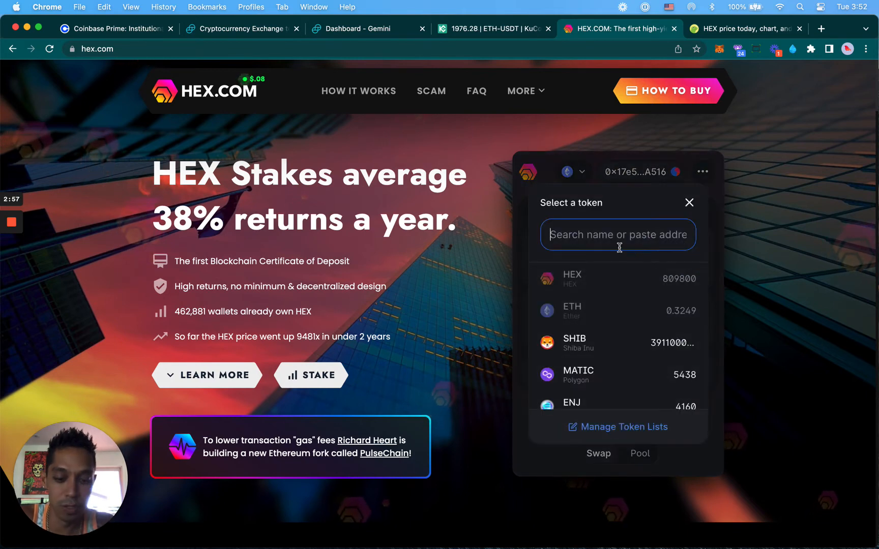
pyautogui.write('ustd')
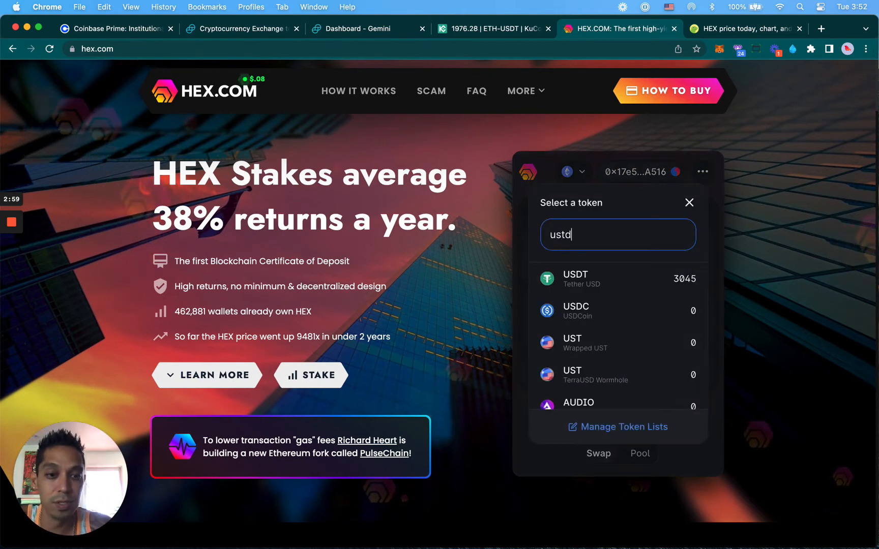
pyautogui.press('Backspace')
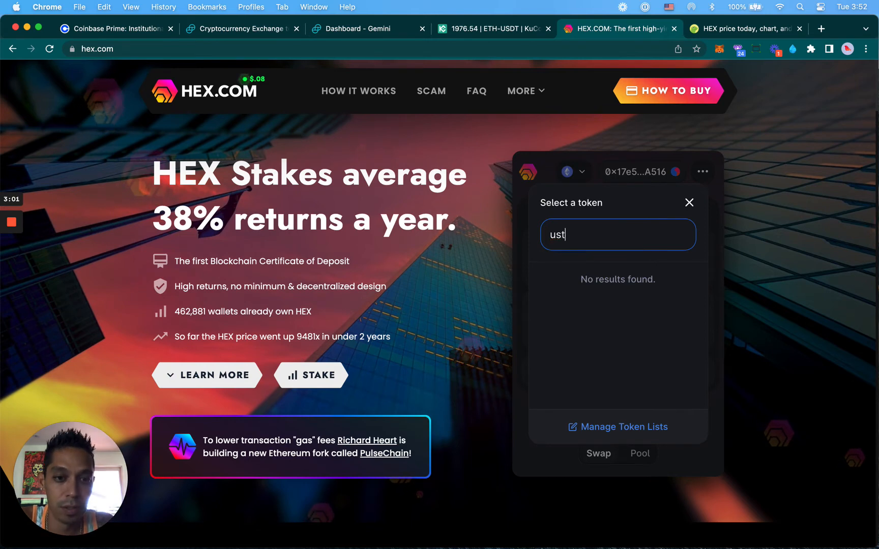
pyautogui.press('Backspace')
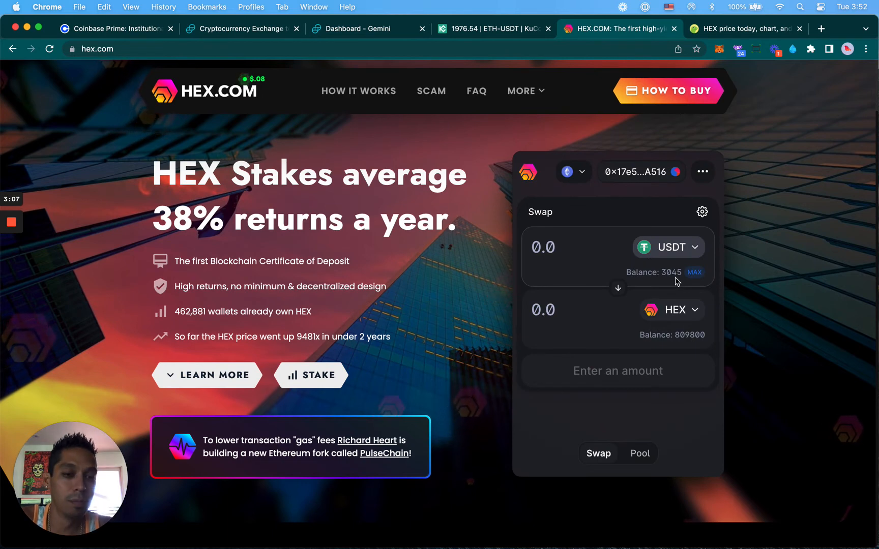
pyautogui.moveTo(676, 260)
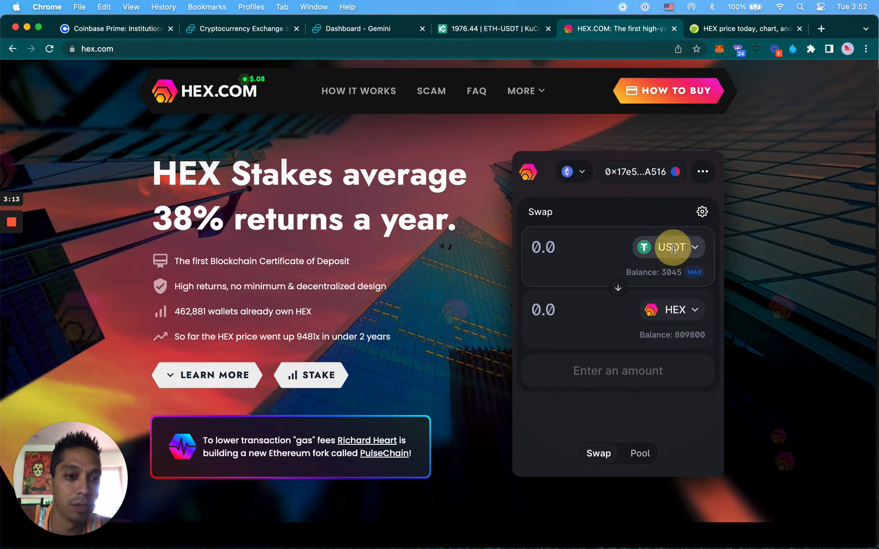
pyautogui.click(671, 247)
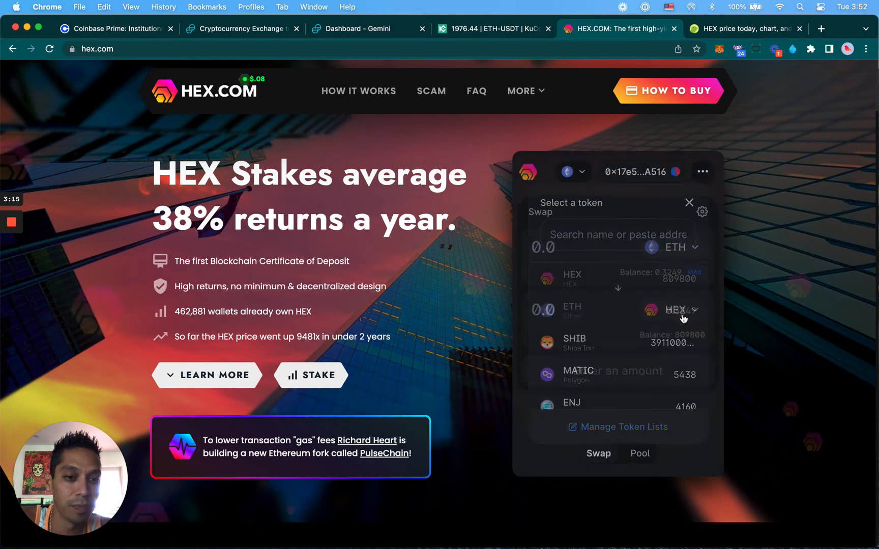
pyautogui.click(690, 202)
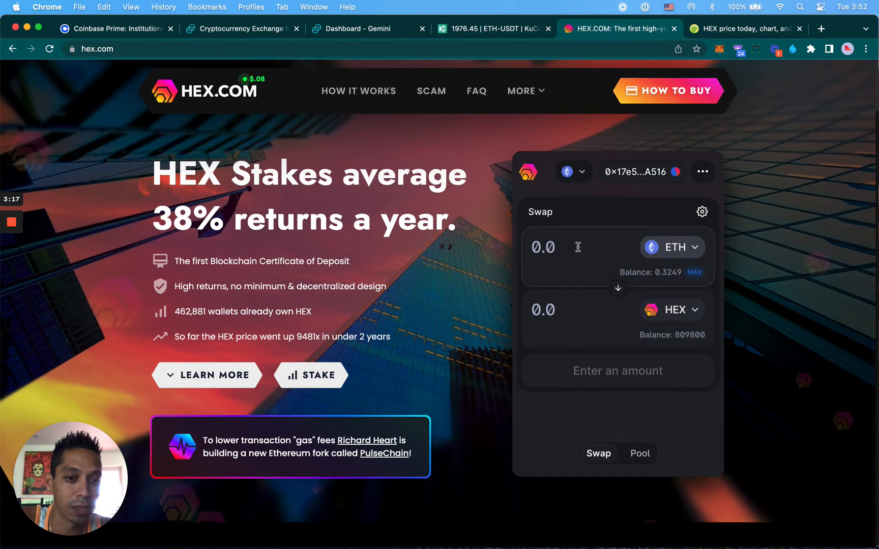
pyautogui.moveTo(671, 247)
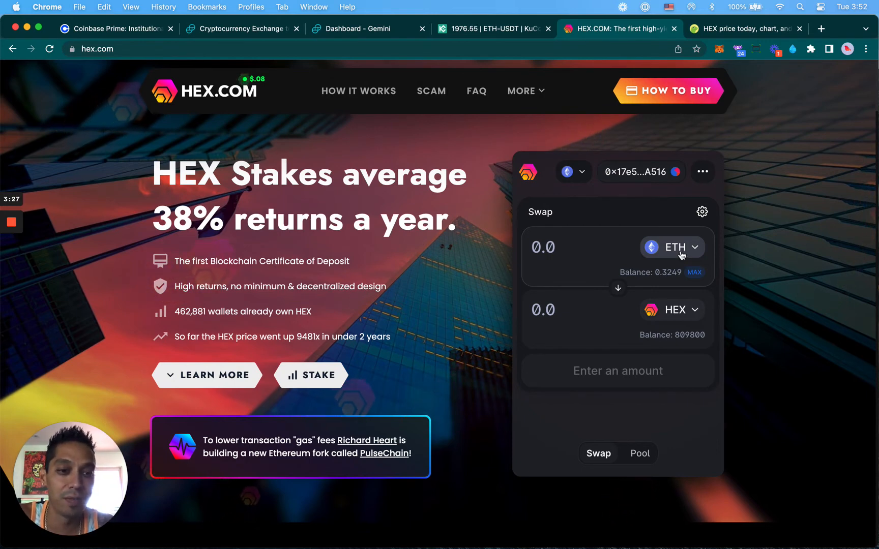
pyautogui.moveTo(669, 280)
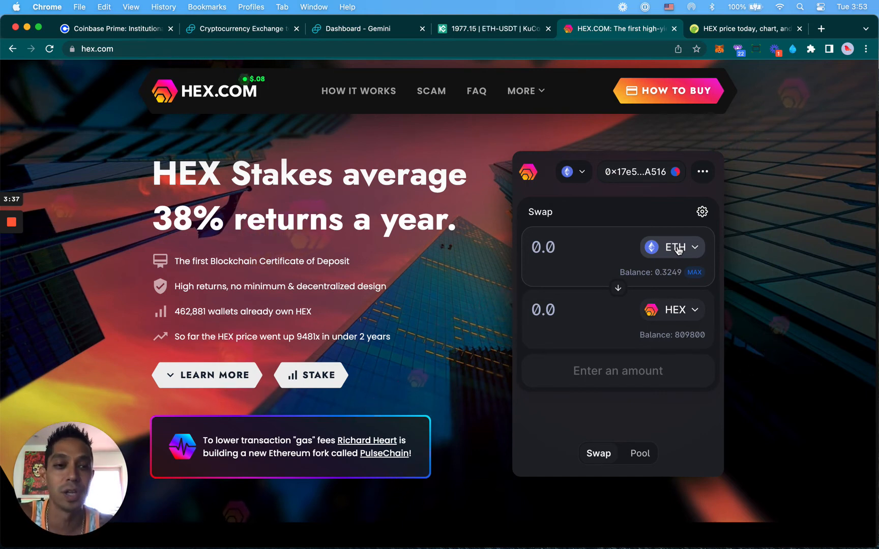
pyautogui.click(671, 247)
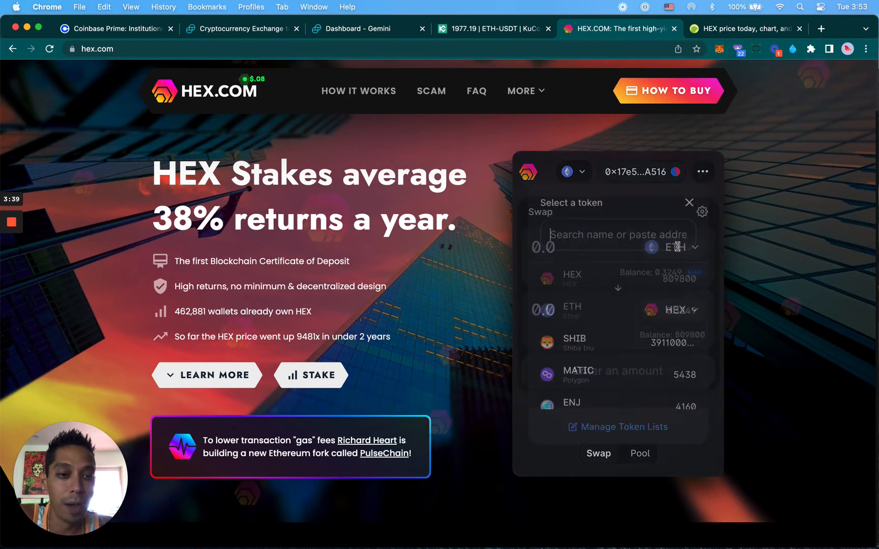
pyautogui.write('us')
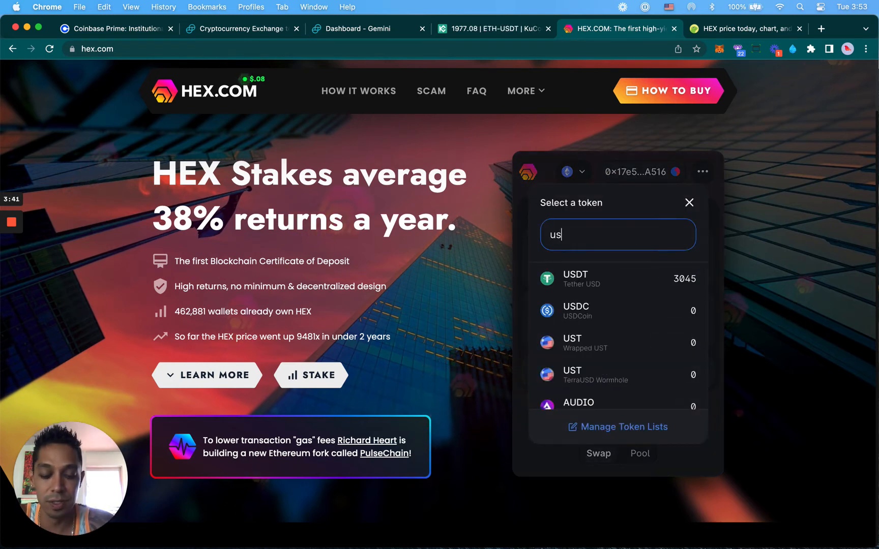
pyautogui.write('t')
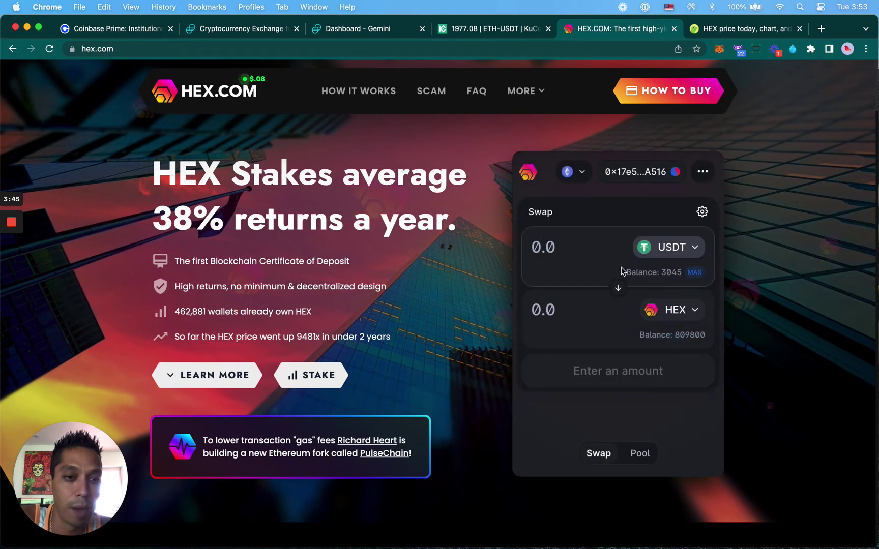
# Step: Use the MAX 3045.9 USDT for about 36497.8 HEX, check the route, and open the review
pyautogui.click(694, 272)
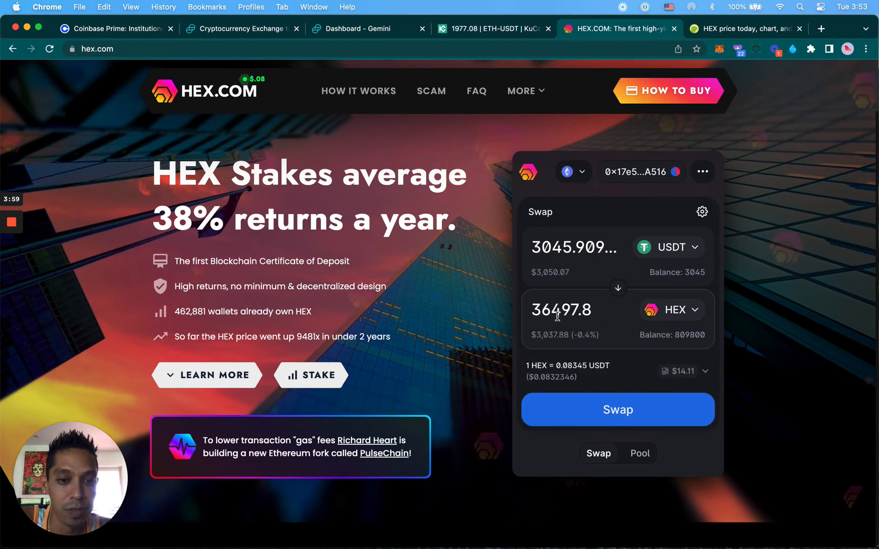
pyautogui.moveTo(266, 83)
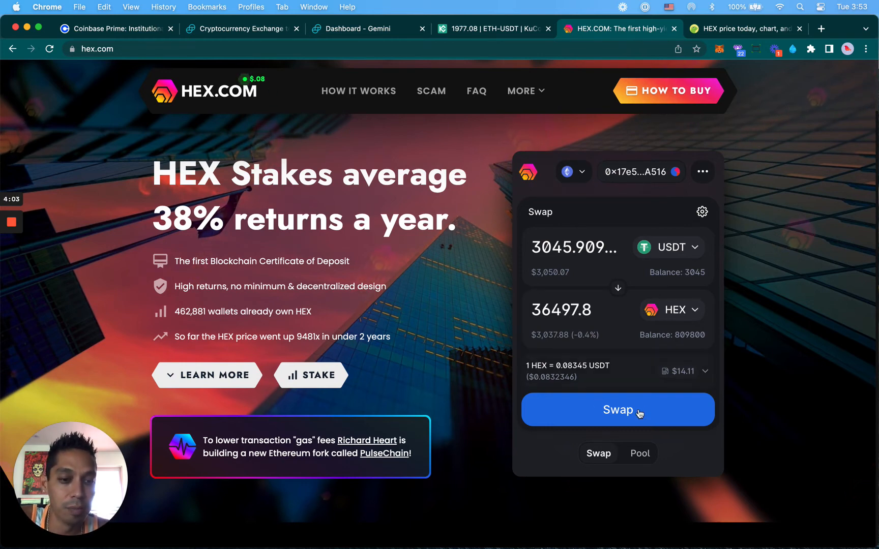
pyautogui.click(704, 372)
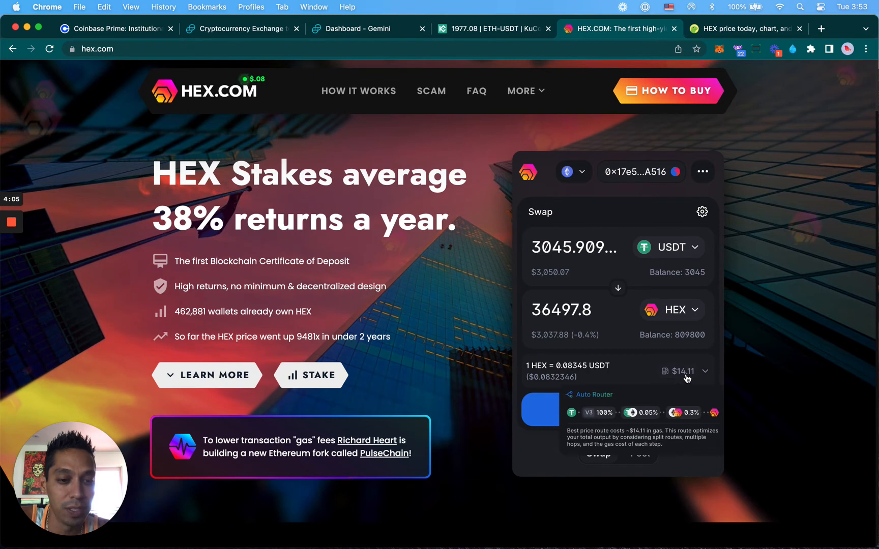
pyautogui.click(704, 371)
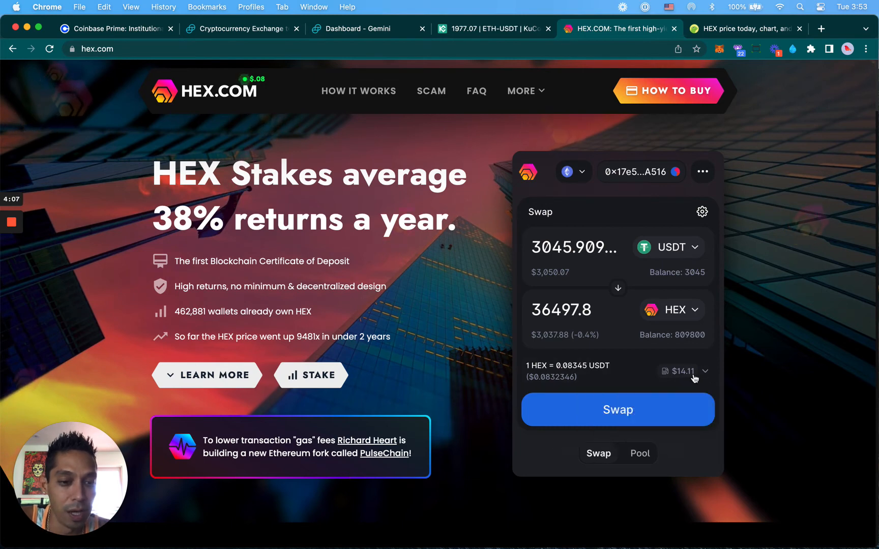
pyautogui.moveTo(781, 349)
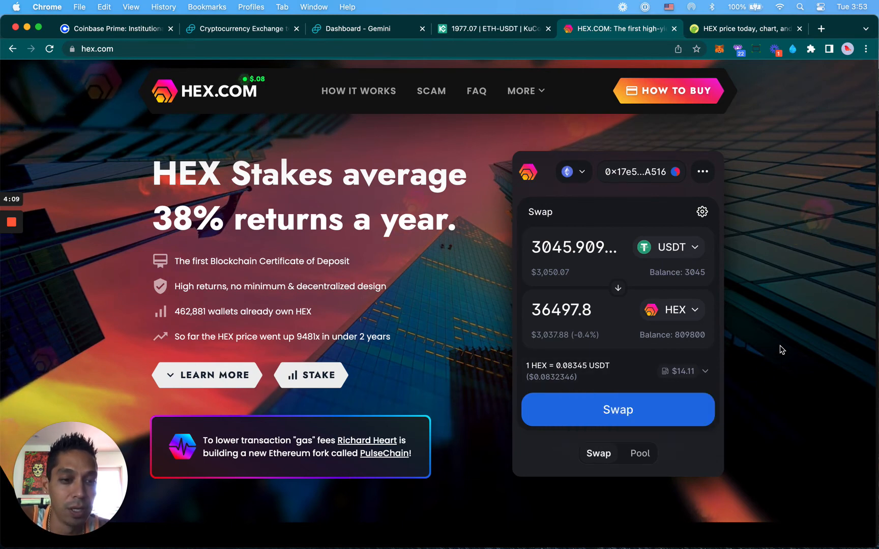
pyautogui.moveTo(733, 257)
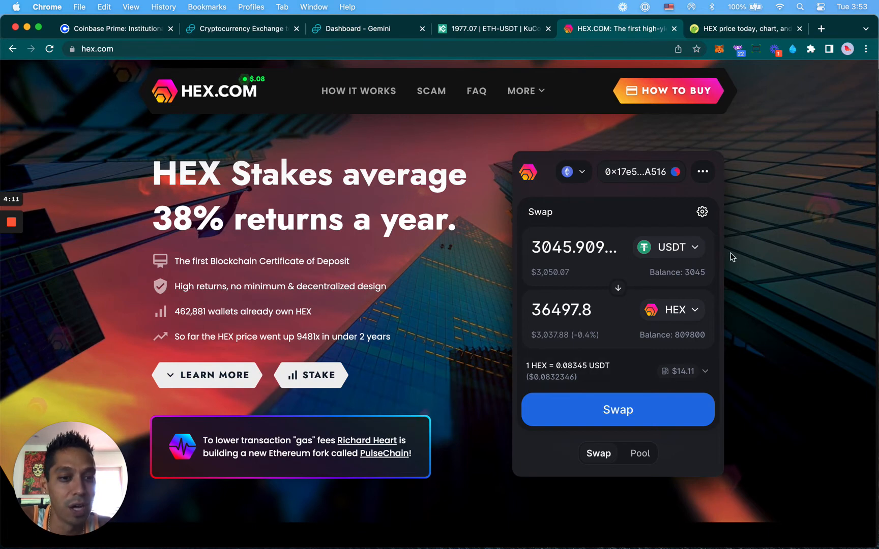
pyautogui.moveTo(740, 179)
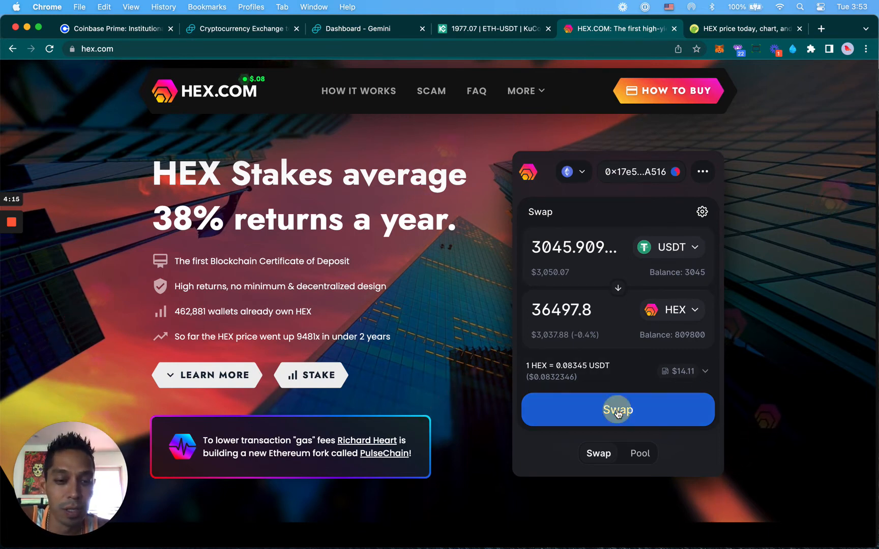
pyautogui.click(617, 408)
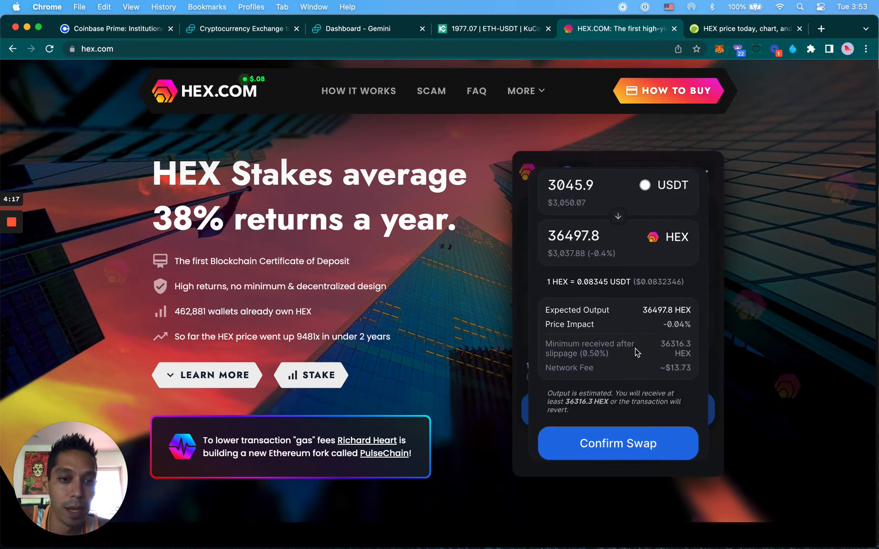
# Step: Confirm the swap and review MetaMask's transaction request, gas near $10.54
pyautogui.click(617, 443)
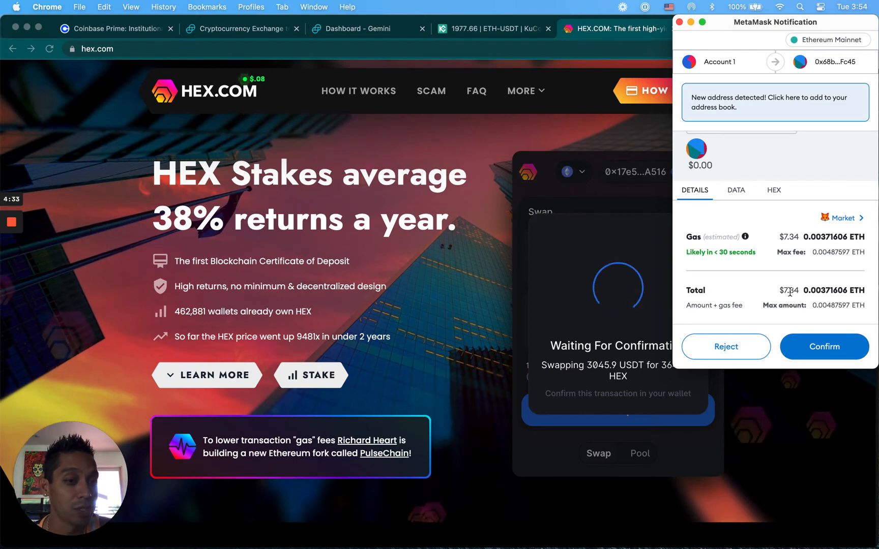
pyautogui.click(824, 346)
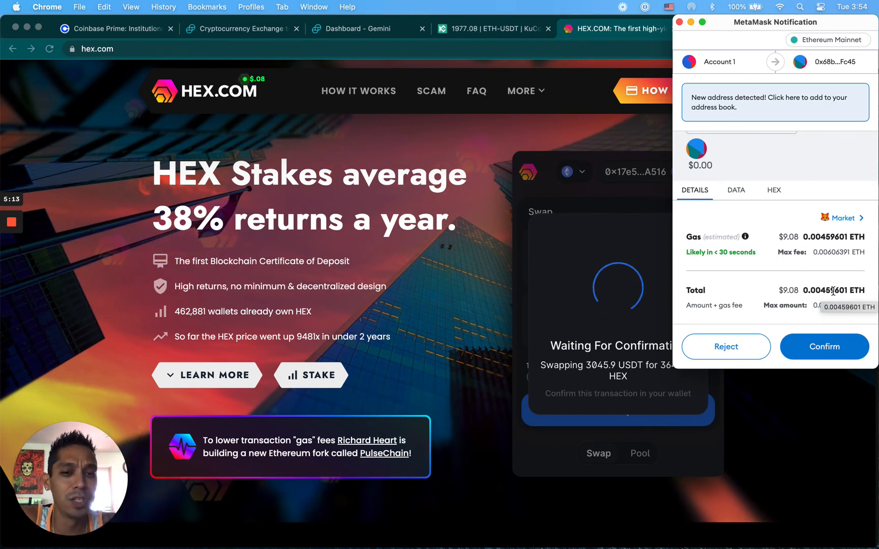
pyautogui.click(824, 346)
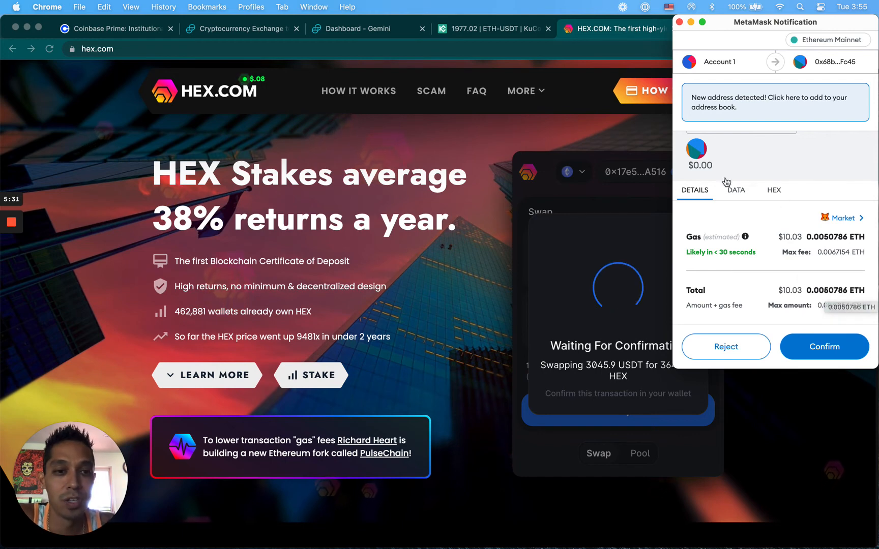
pyautogui.moveTo(636, 116)
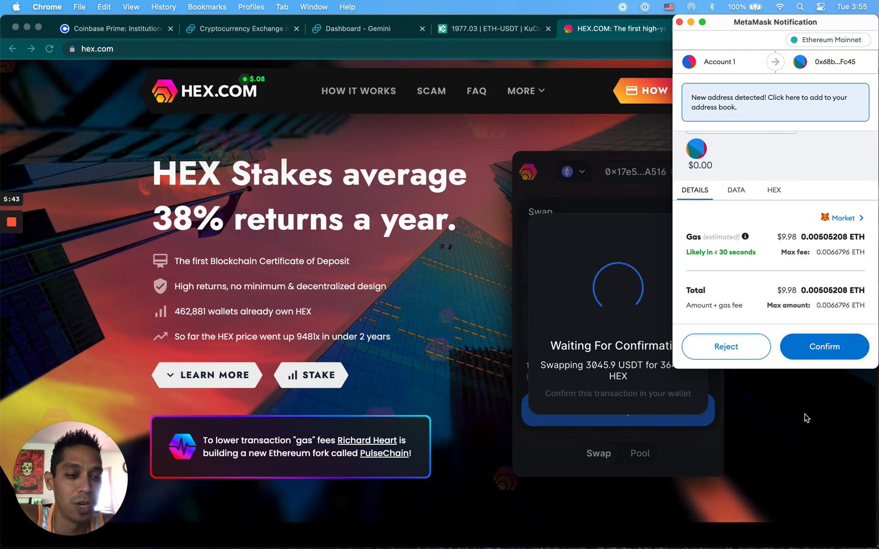
pyautogui.moveTo(548, 204)
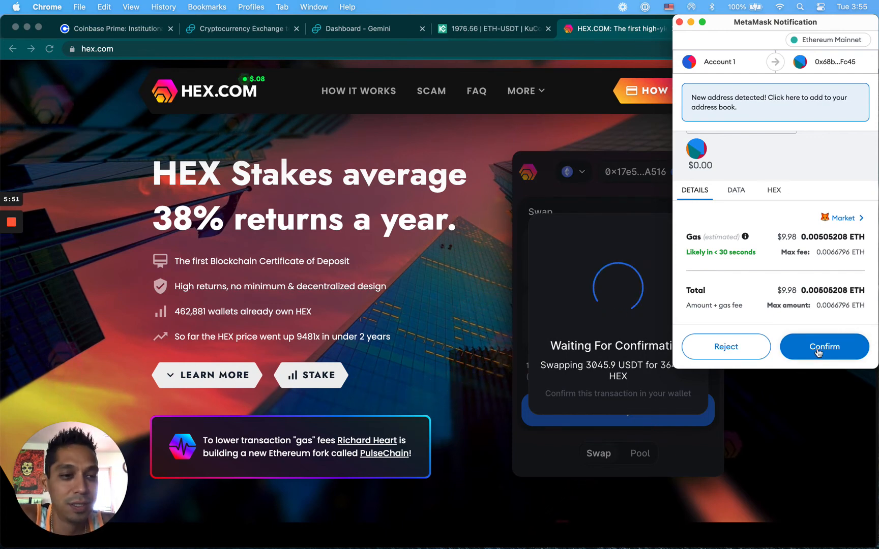
pyautogui.moveTo(813, 432)
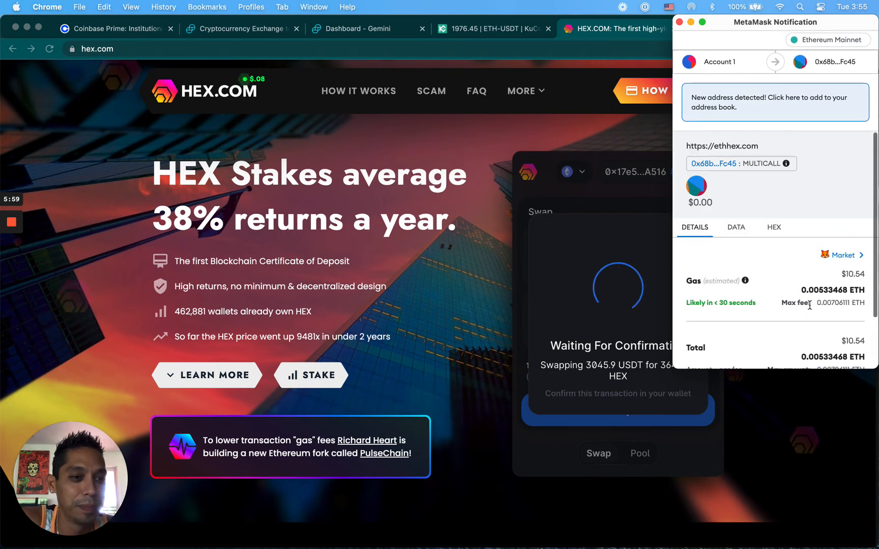
pyautogui.scroll(-3)
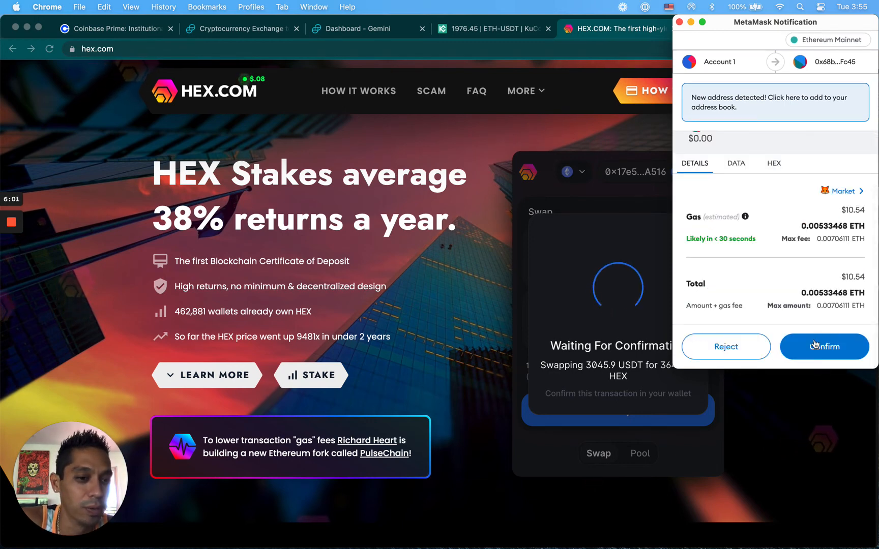
pyautogui.moveTo(776, 260)
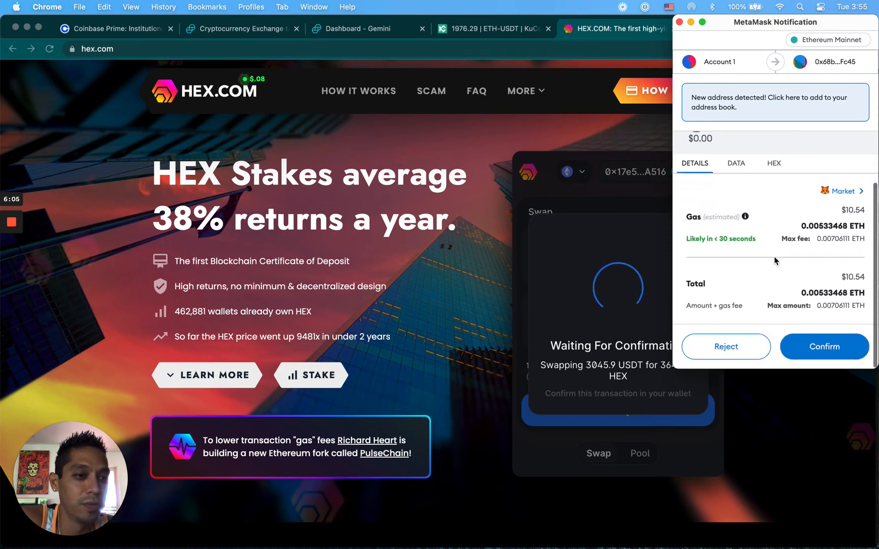
# Step: Approve the swap in MetaMask and dismiss the Transaction Submitted notice
pyautogui.click(823, 346)
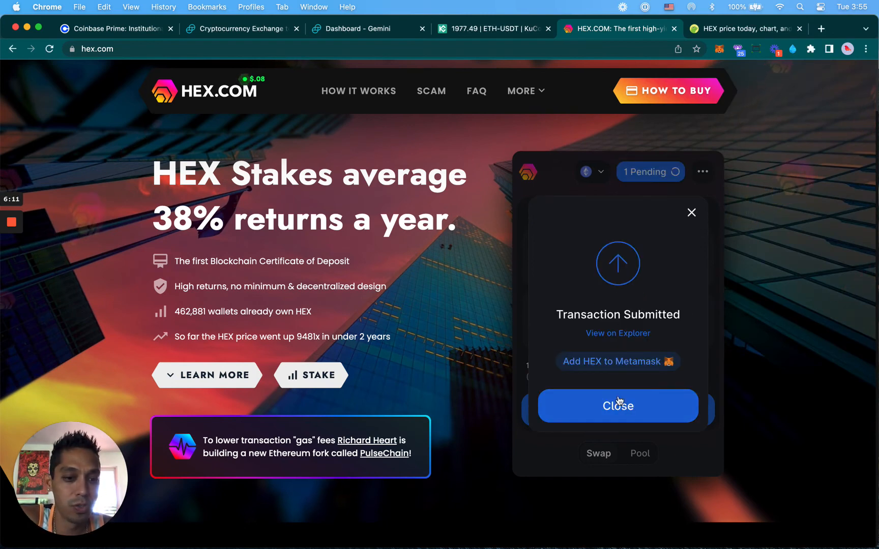
pyautogui.click(616, 406)
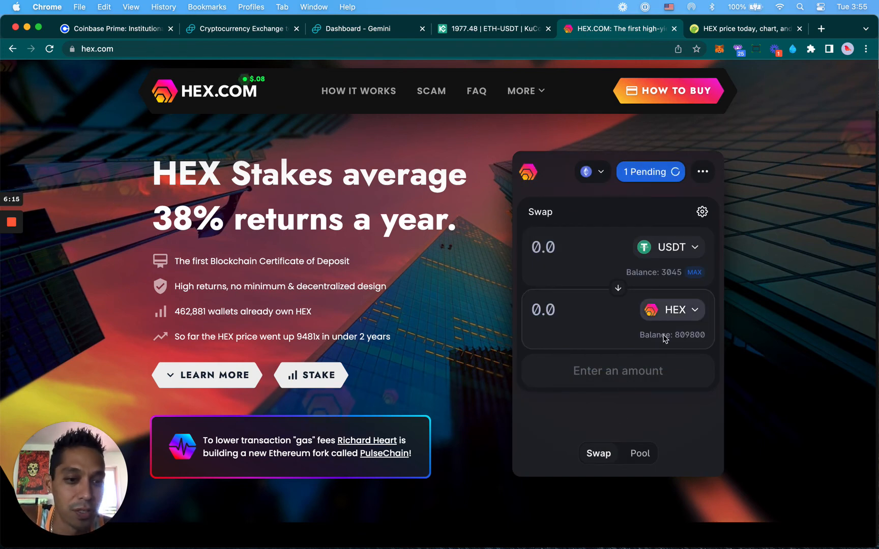
pyautogui.moveTo(699, 344)
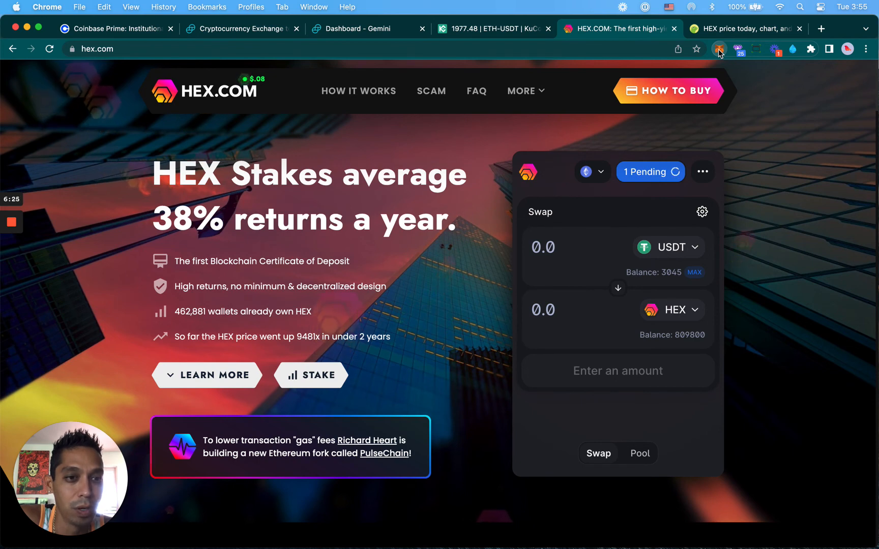
# Step: Check MetaMask's recent activity for the swap, then return to the token balances
pyautogui.click(719, 49)
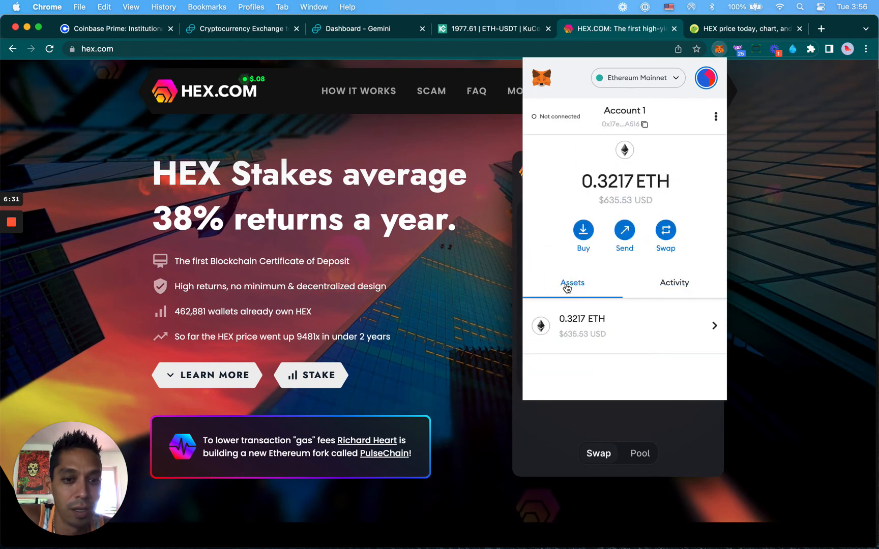
pyautogui.click(674, 283)
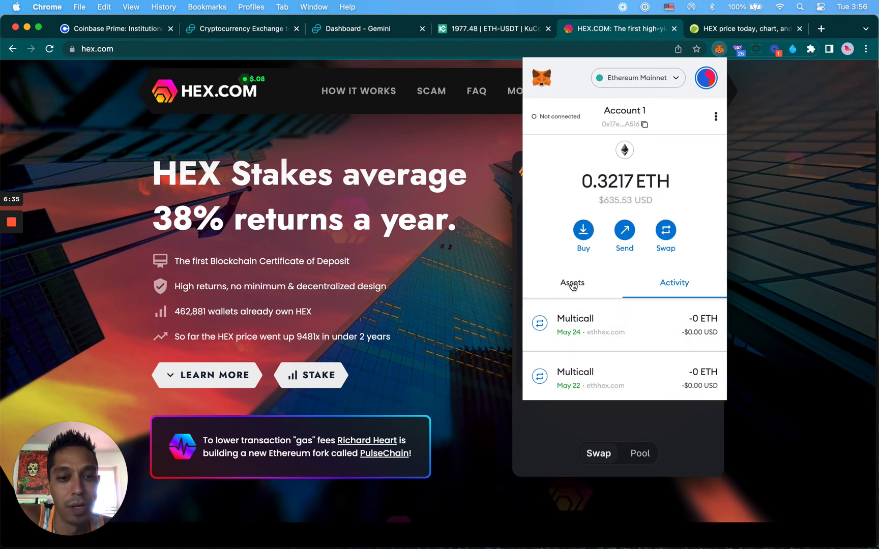
pyautogui.click(572, 282)
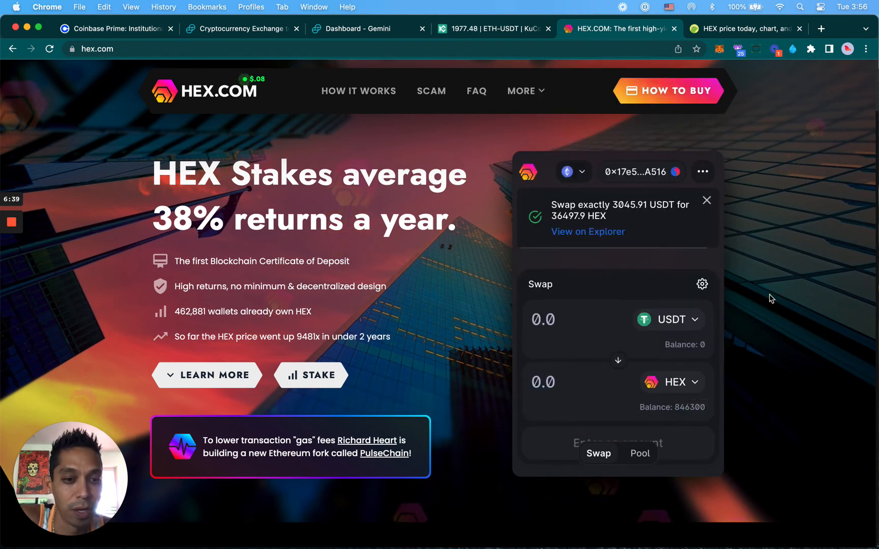
pyautogui.moveTo(728, 210)
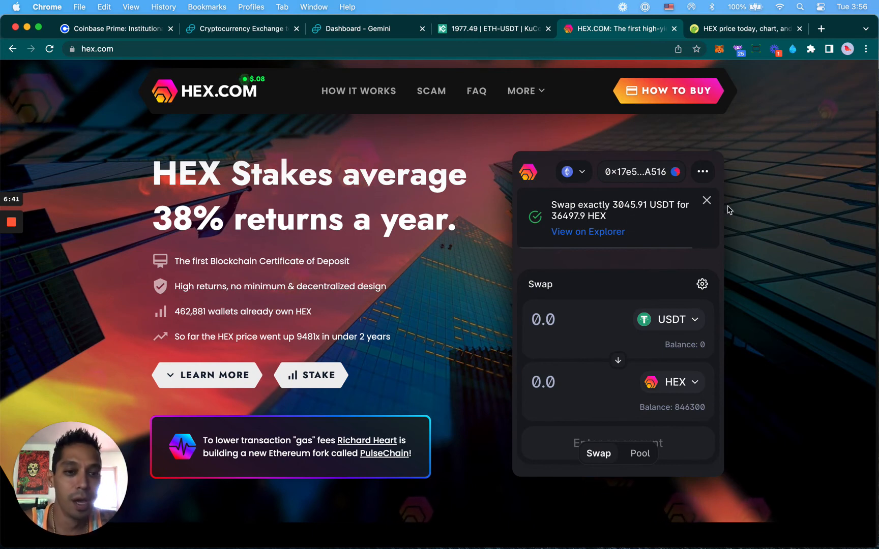
pyautogui.moveTo(587, 231)
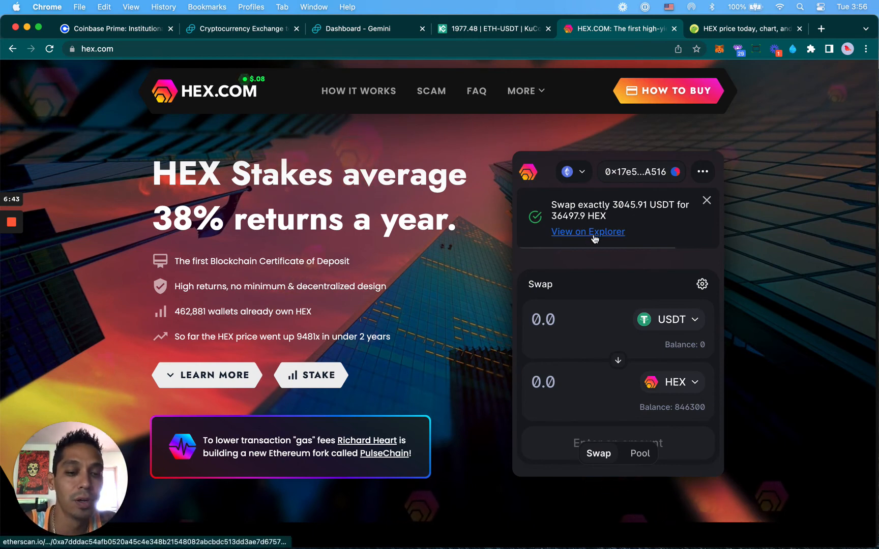
# Step: Open the swap on Etherscan to confirm Success status, then return to the HEX.com tab
pyautogui.click(587, 231)
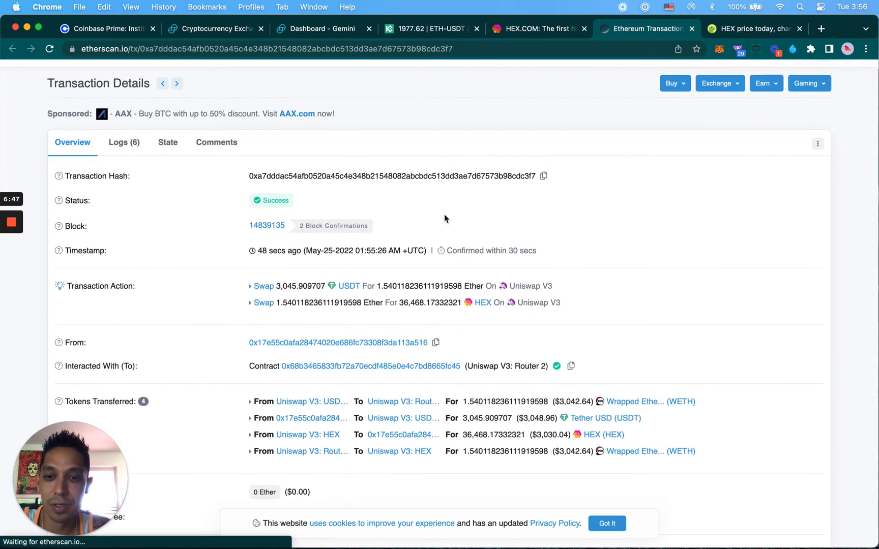
pyautogui.moveTo(294, 194)
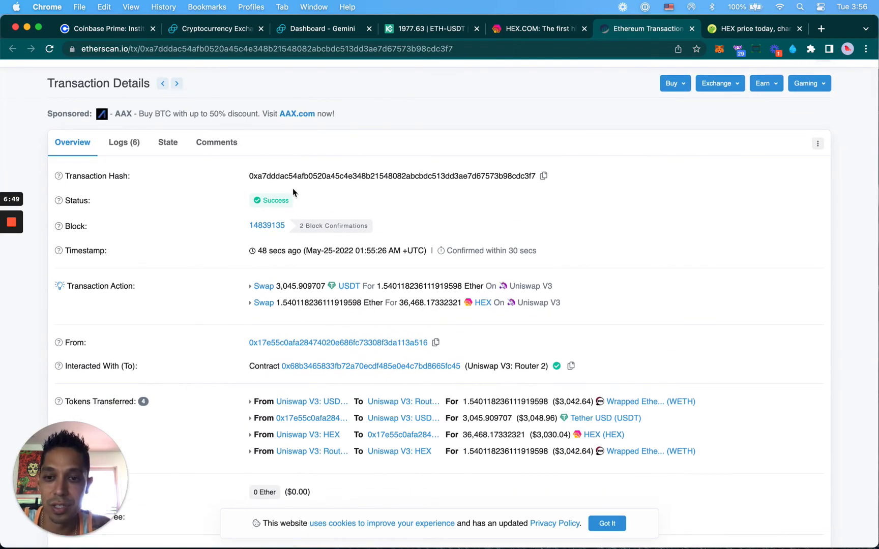
pyautogui.moveTo(300, 286)
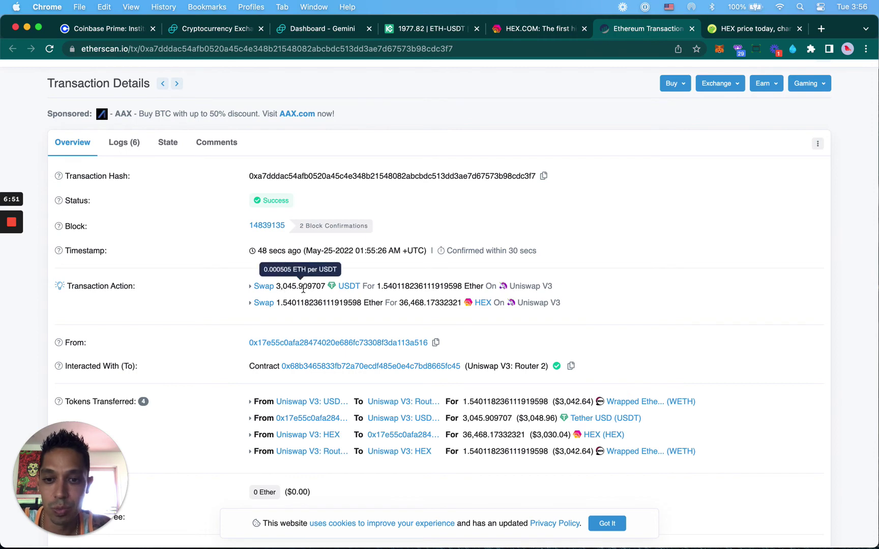
pyautogui.moveTo(385, 312)
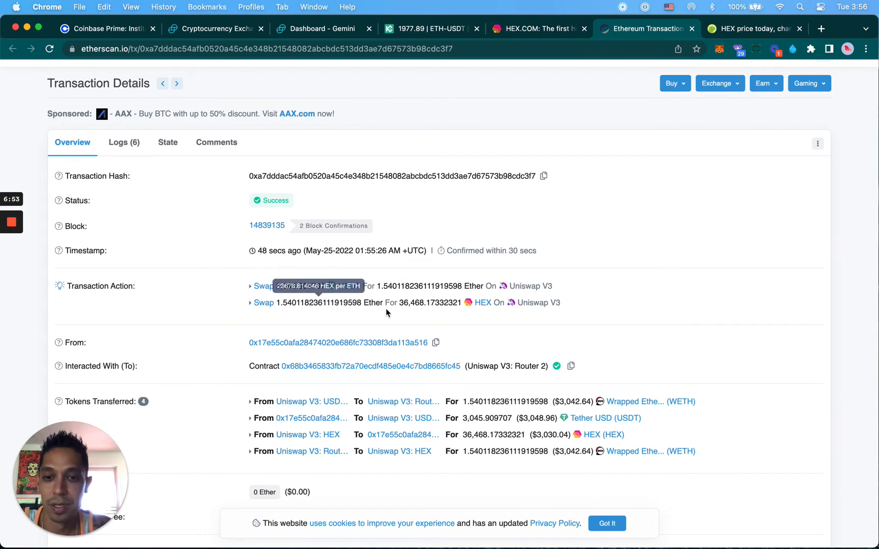
pyautogui.scroll(3)
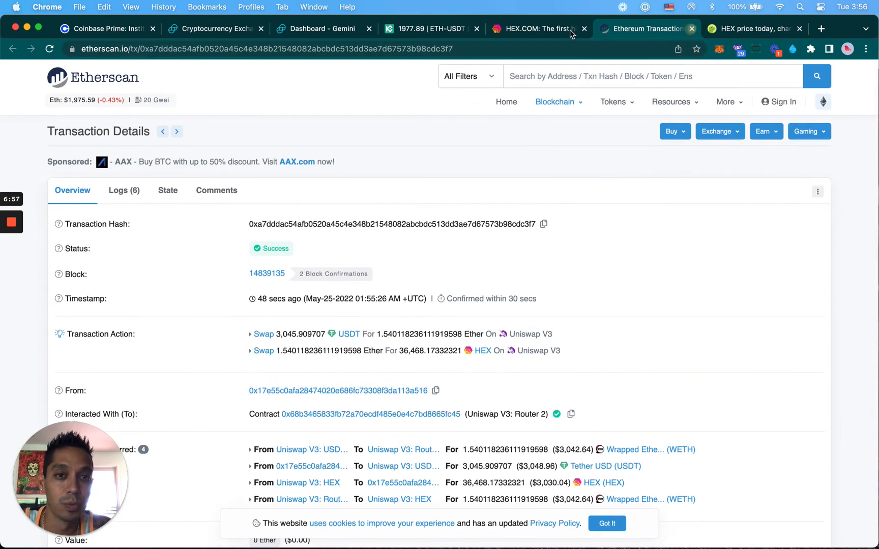
pyautogui.click(536, 28)
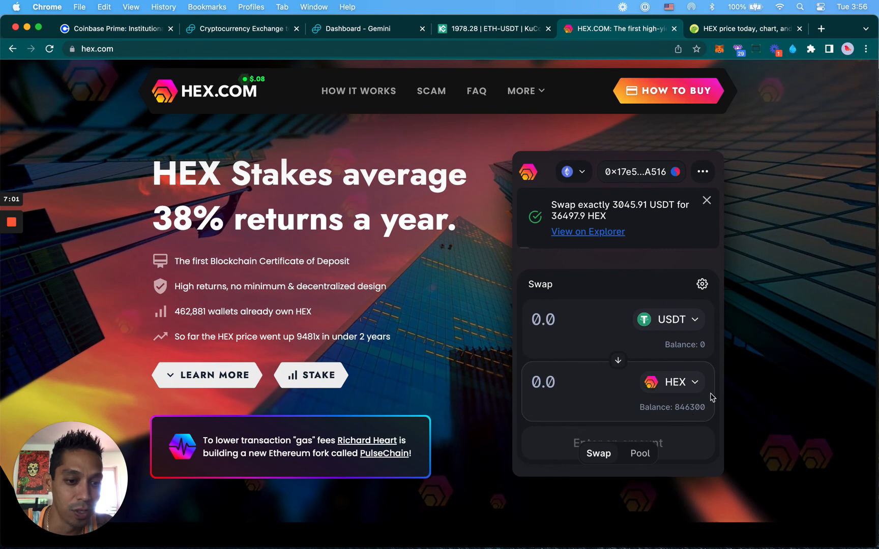
# Step: Dismiss the success notice and change the sell token from USDT to SHIB
pyautogui.click(705, 200)
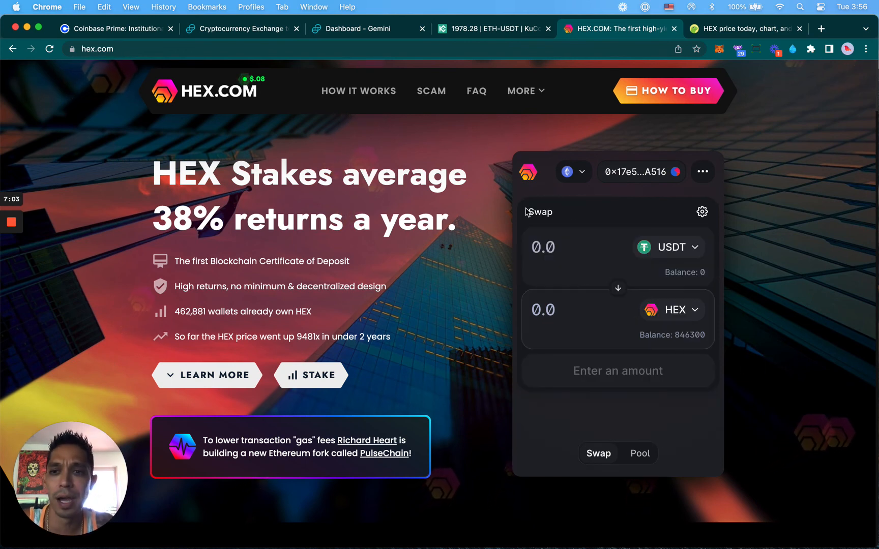
pyautogui.moveTo(737, 187)
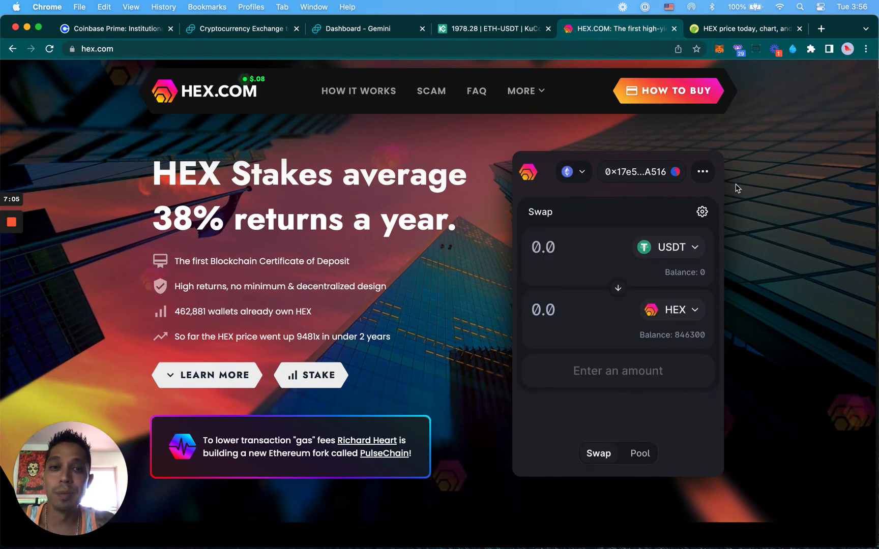
pyautogui.moveTo(775, 137)
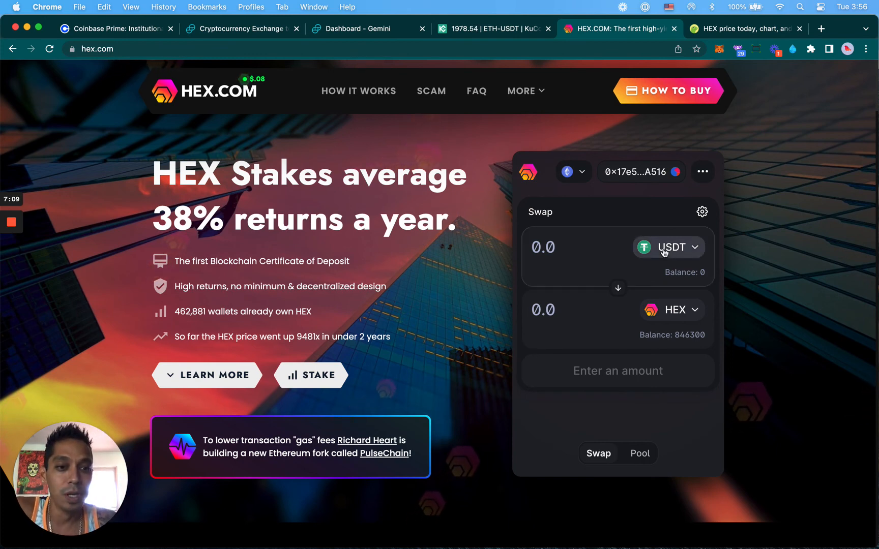
pyautogui.click(668, 247)
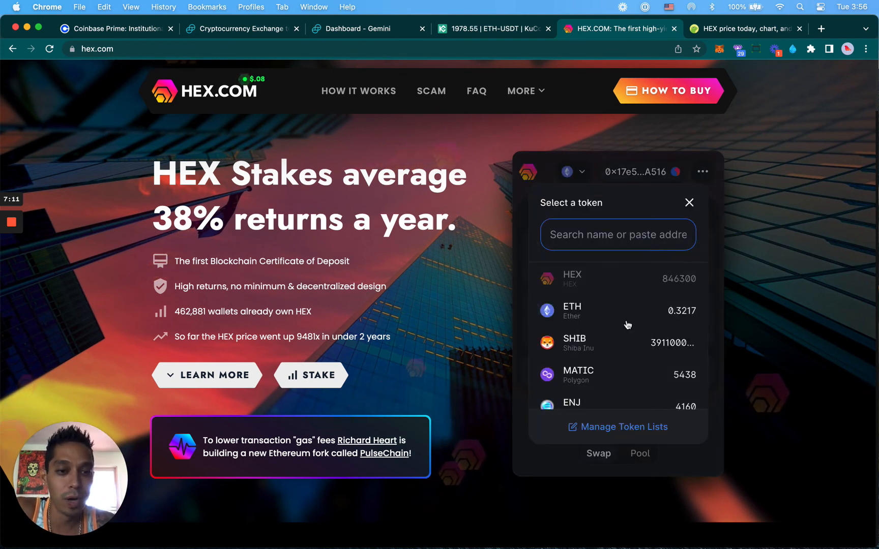
pyautogui.moveTo(625, 349)
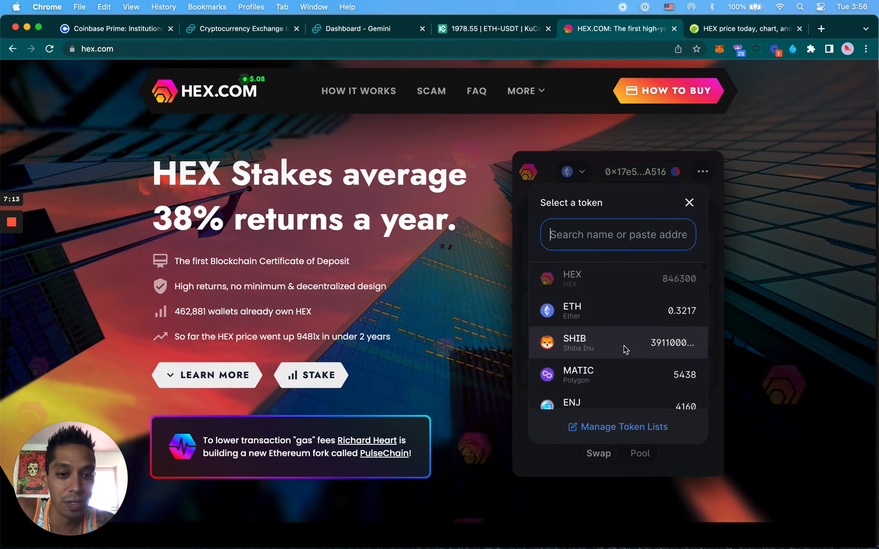
pyautogui.click(617, 342)
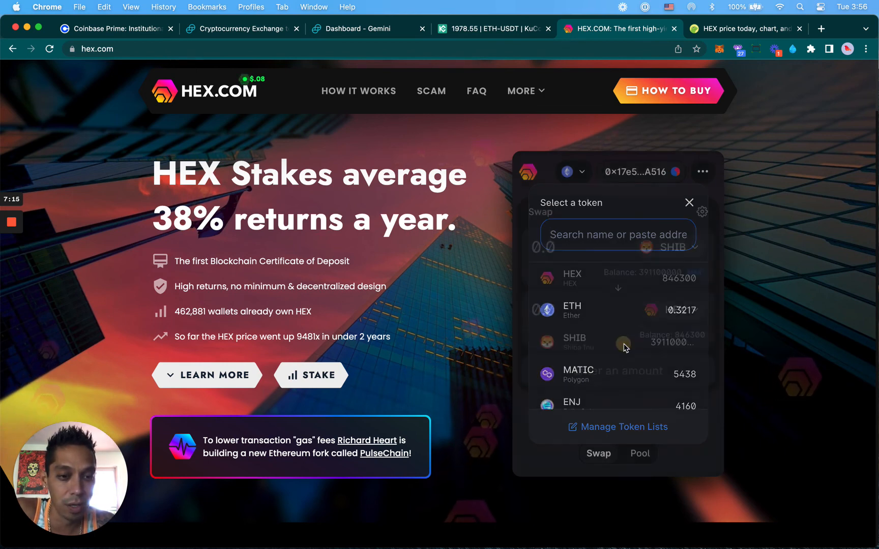
pyautogui.click(573, 341)
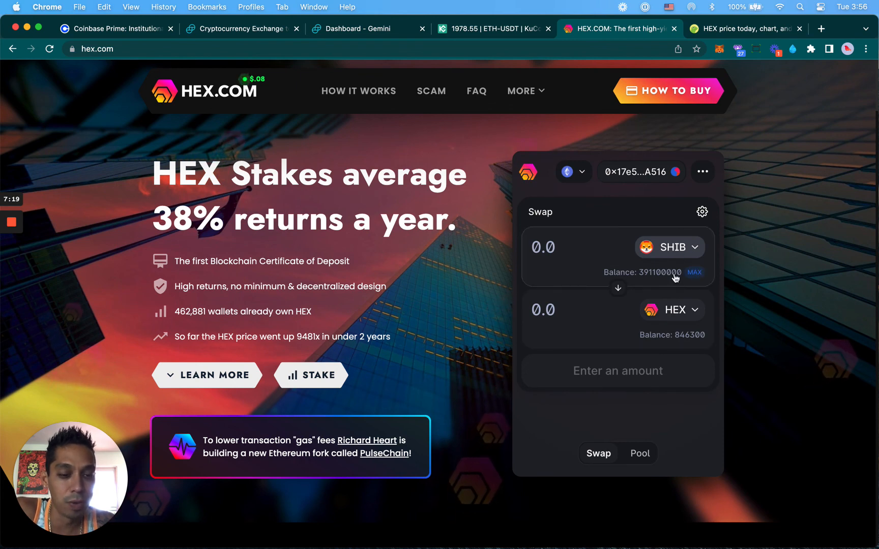
pyautogui.moveTo(702, 212)
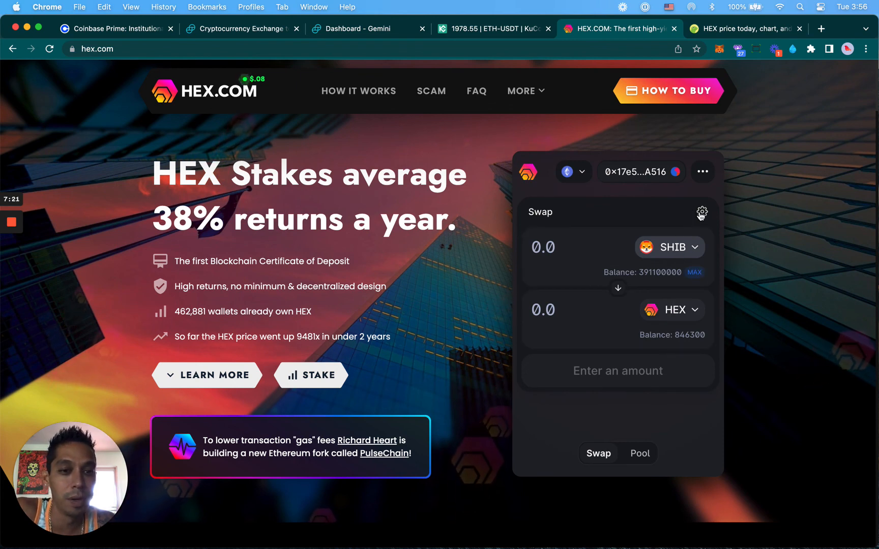
pyautogui.click(702, 212)
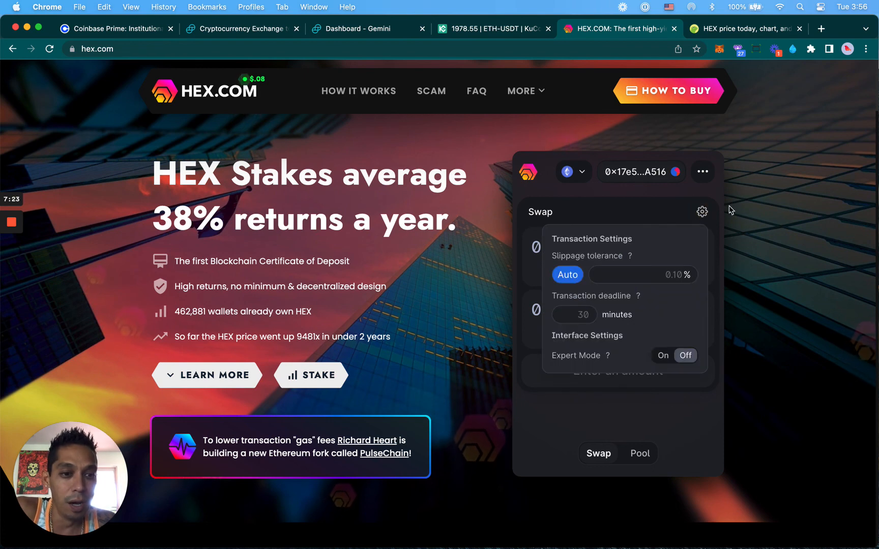
pyautogui.moveTo(569, 258)
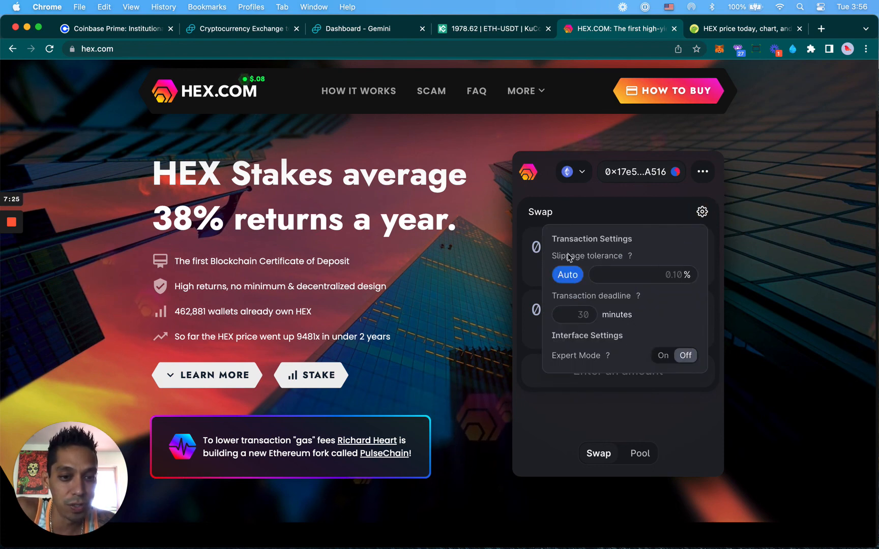
pyautogui.moveTo(751, 216)
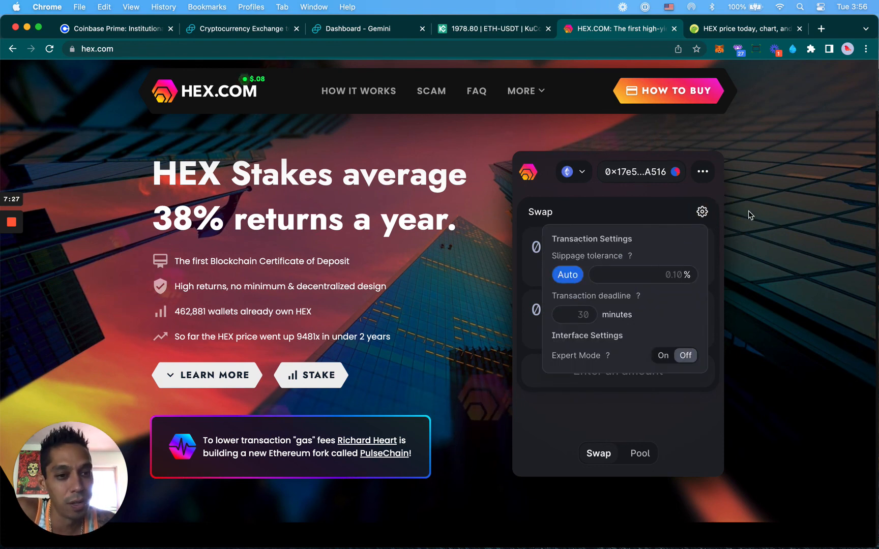
pyautogui.click(702, 212)
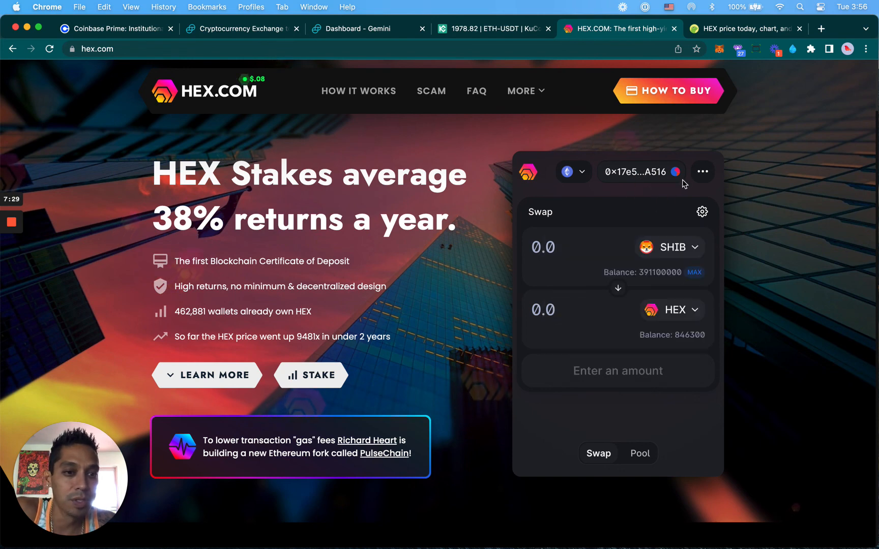
# Step: Switch the sell token from SHIB to ETH and enter an amount of 0.2
pyautogui.click(667, 247)
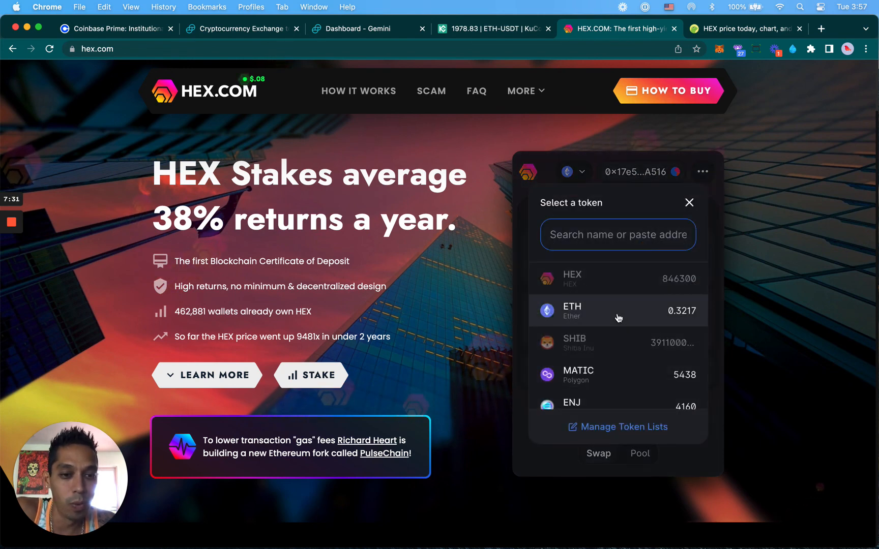
pyautogui.click(616, 311)
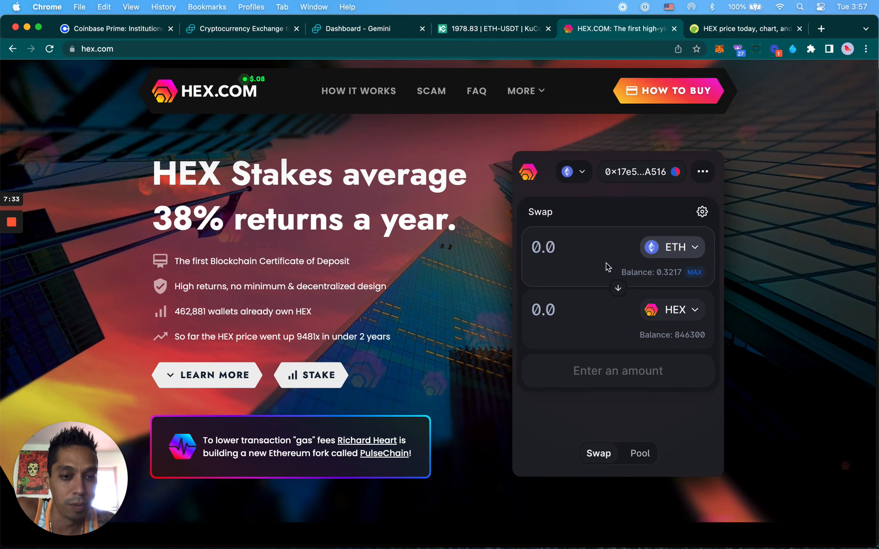
pyautogui.moveTo(573, 248)
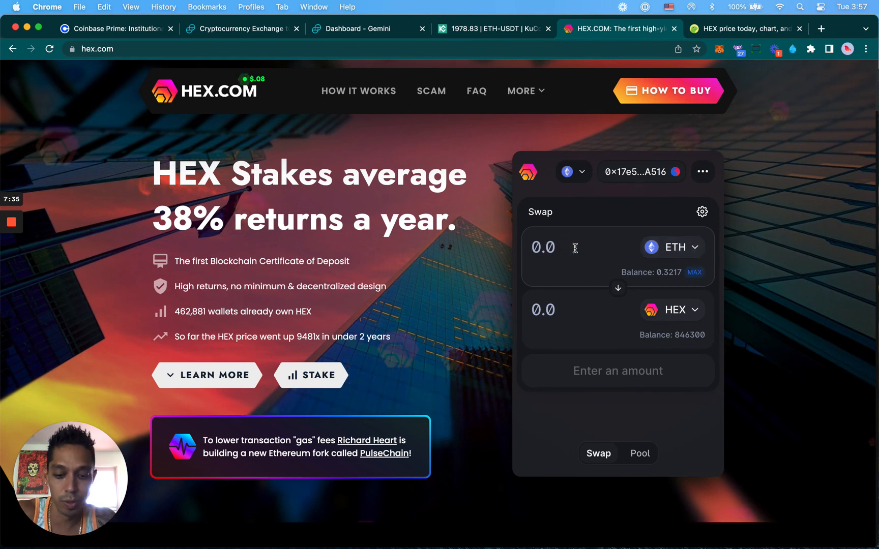
pyautogui.write('.2')
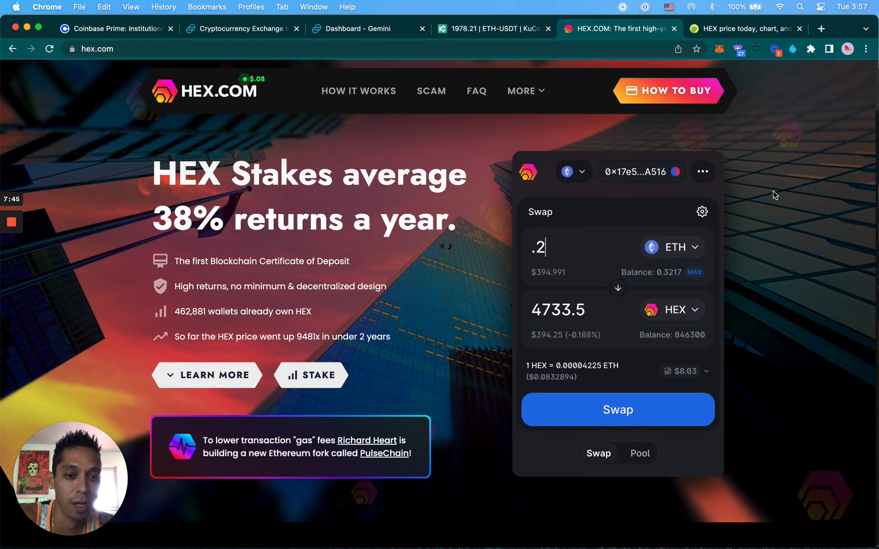
pyautogui.moveTo(790, 166)
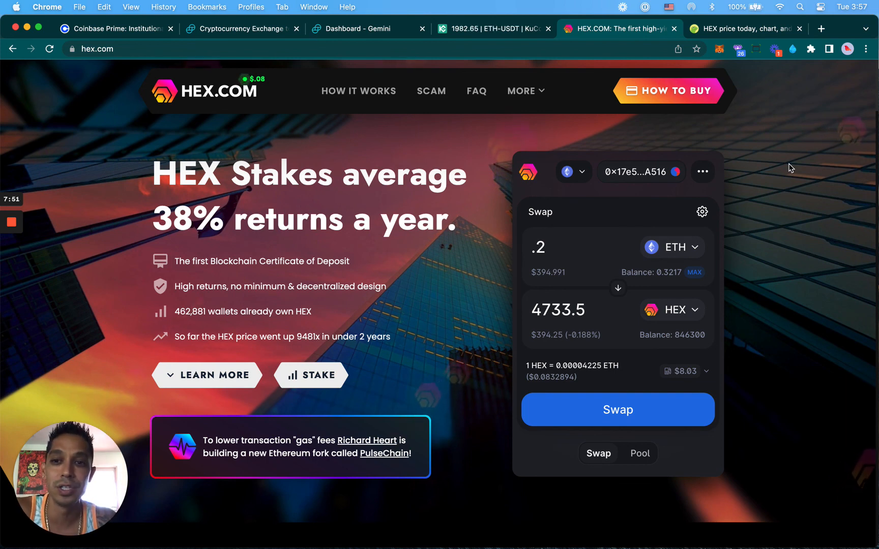
pyautogui.moveTo(789, 165)
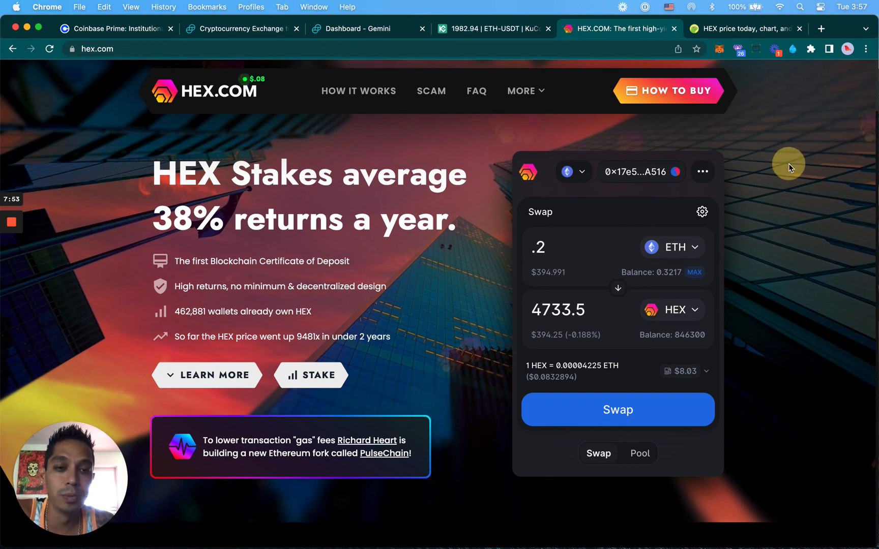
pyautogui.moveTo(784, 156)
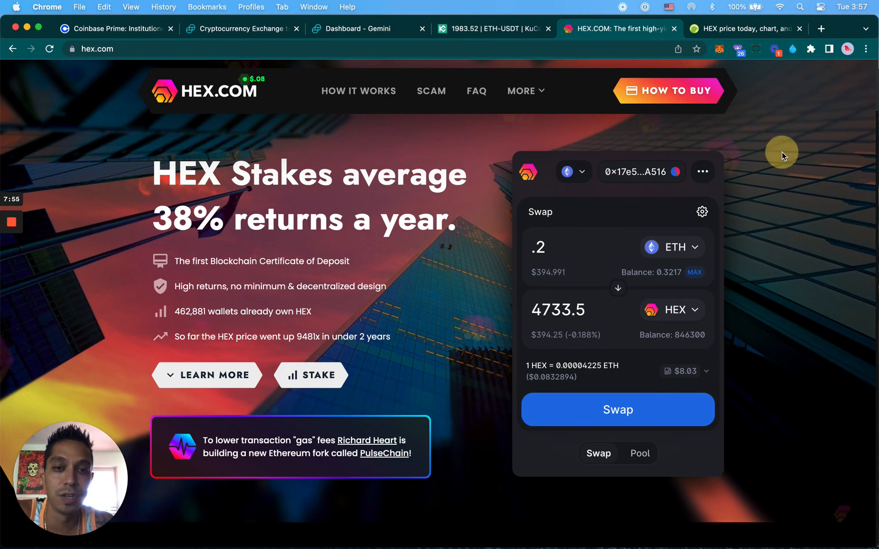